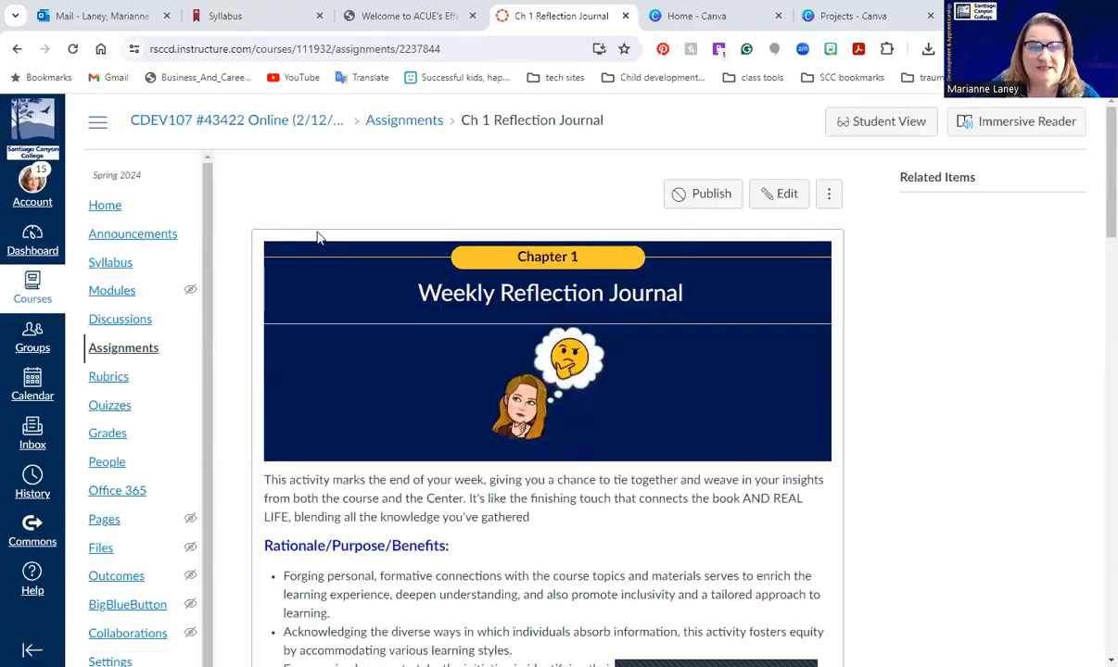
pyautogui.moveTo(204, 128)
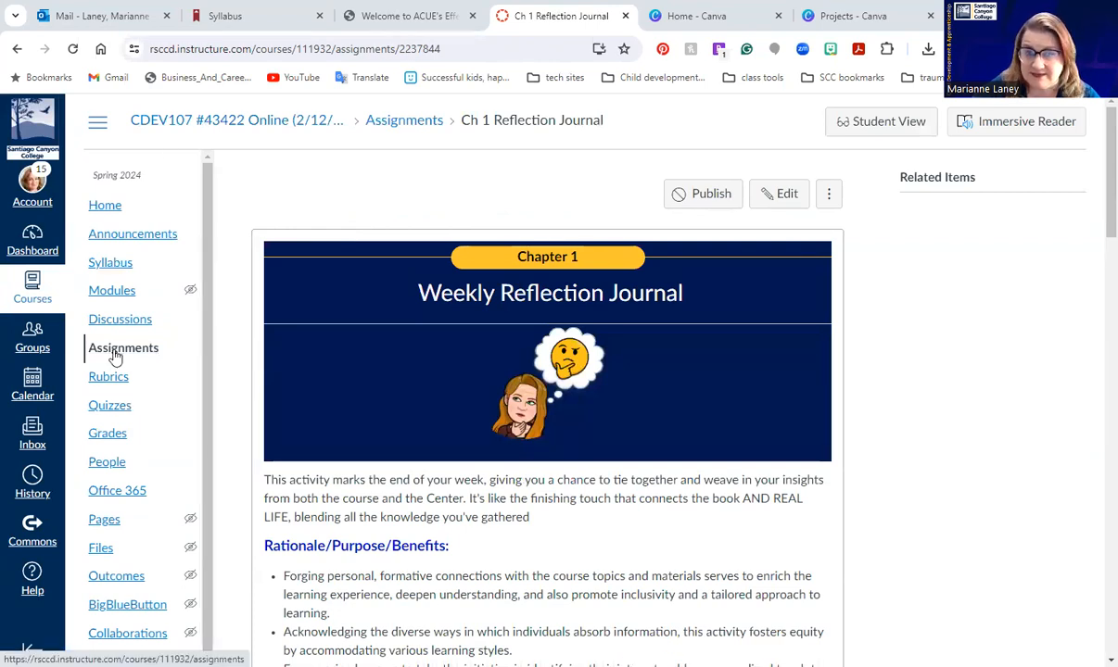
pyautogui.moveTo(173, 353)
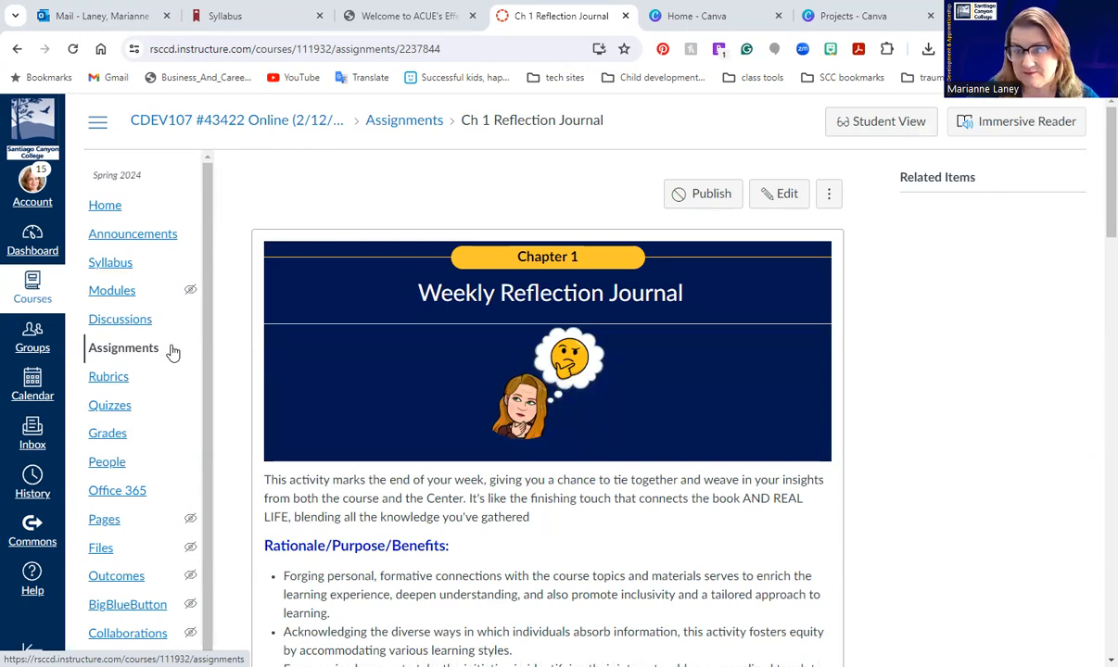
# - Open the Ch 1 Reflection Journal assignment and scroll down to Tips for Success and Important Reminder
pyautogui.click(123, 347)
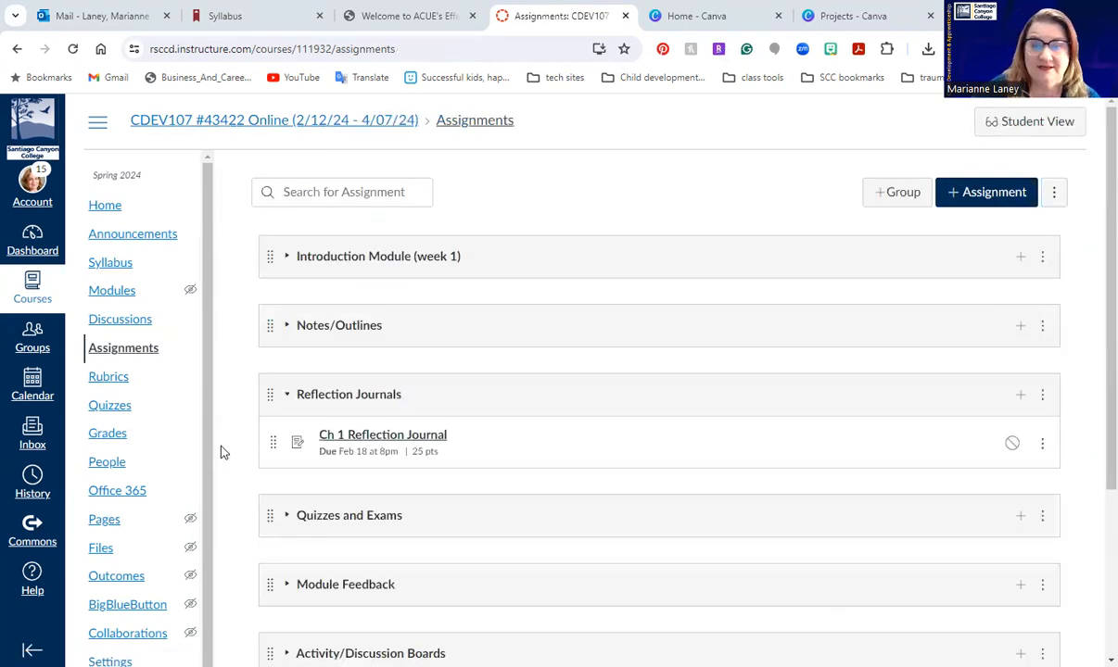
pyautogui.moveTo(383, 440)
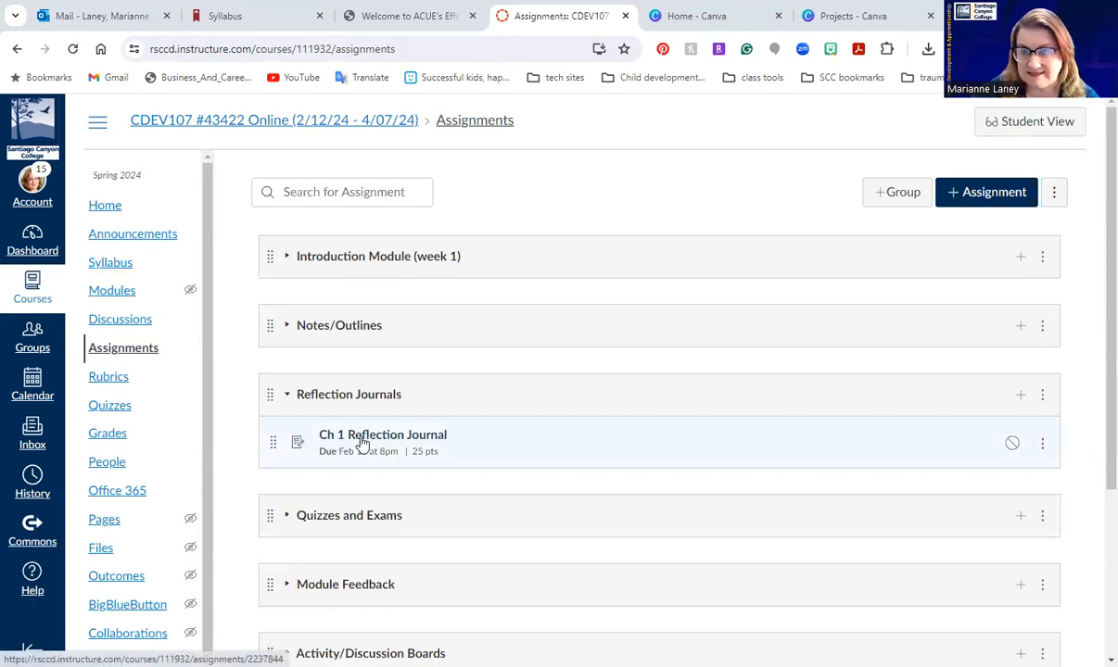
pyautogui.click(382, 435)
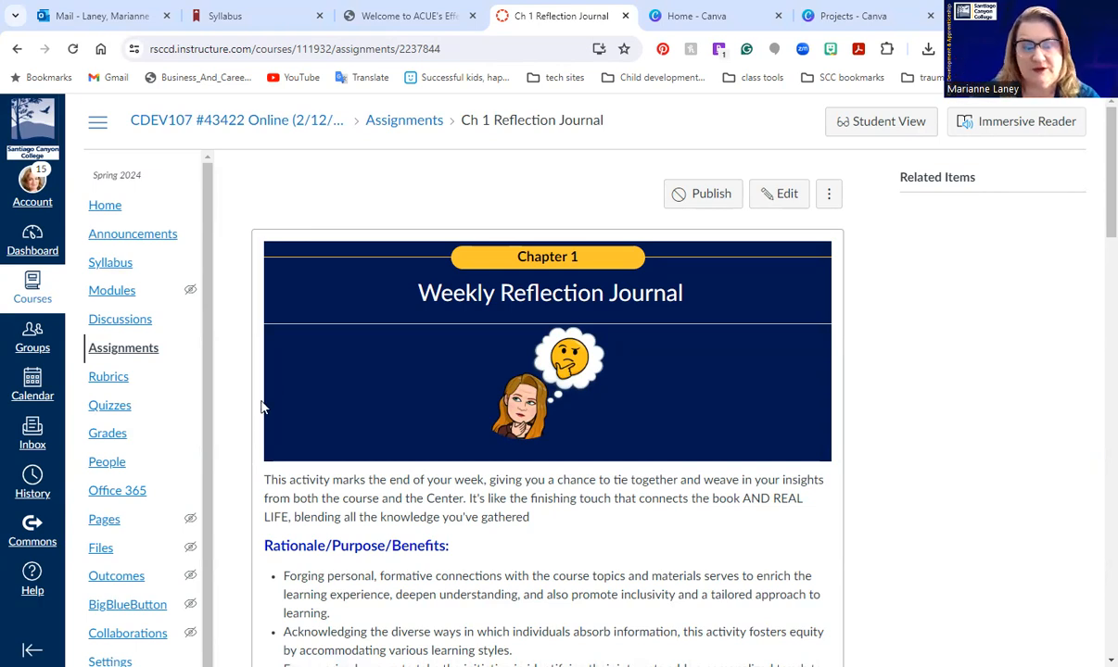
pyautogui.moveTo(236, 430)
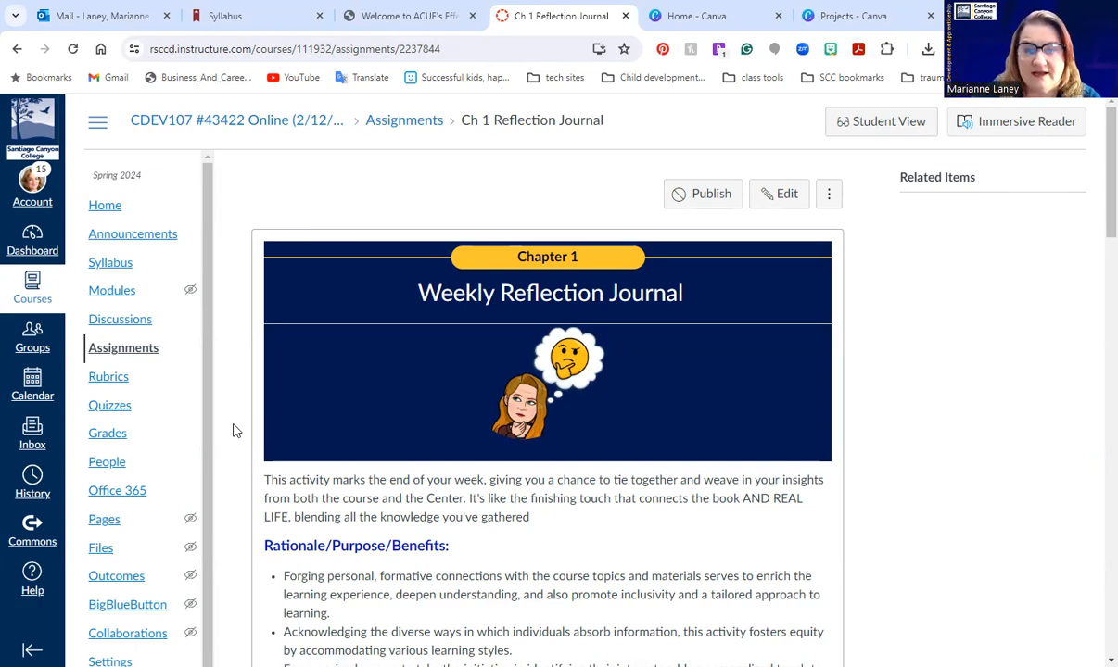
pyautogui.scroll(-3)
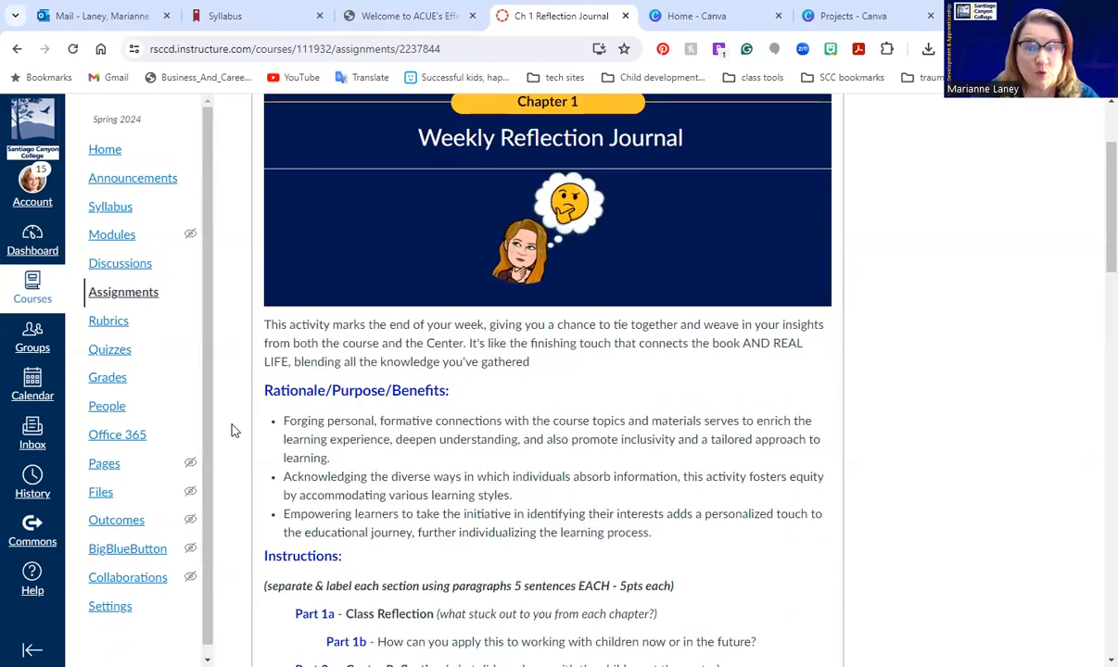
pyautogui.moveTo(897, 201)
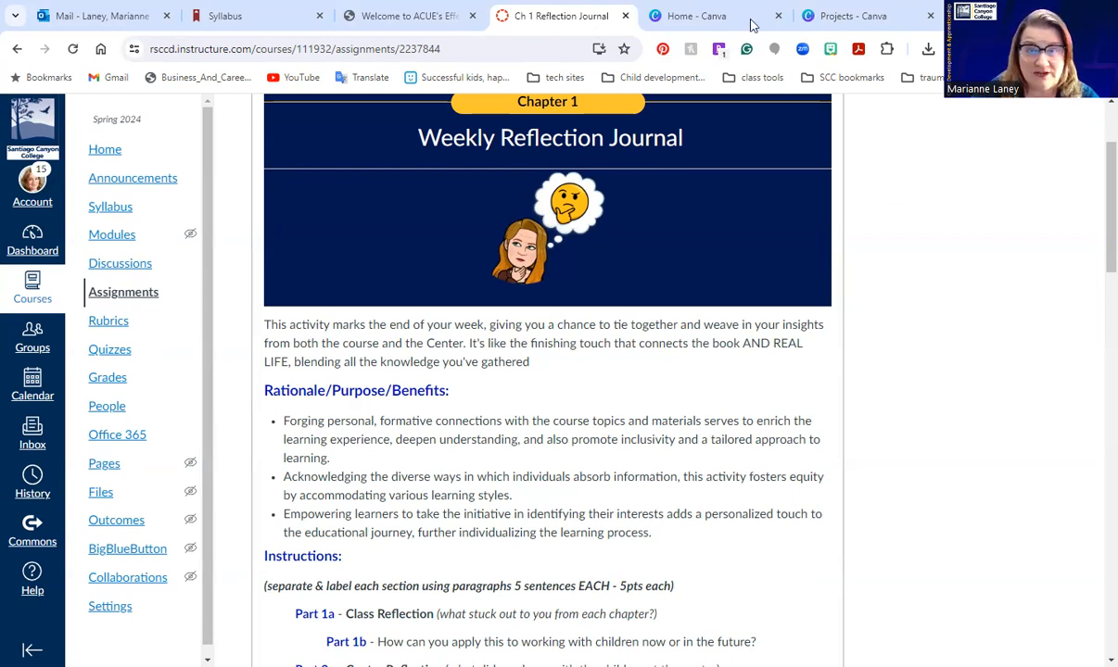
pyautogui.moveTo(764, 475)
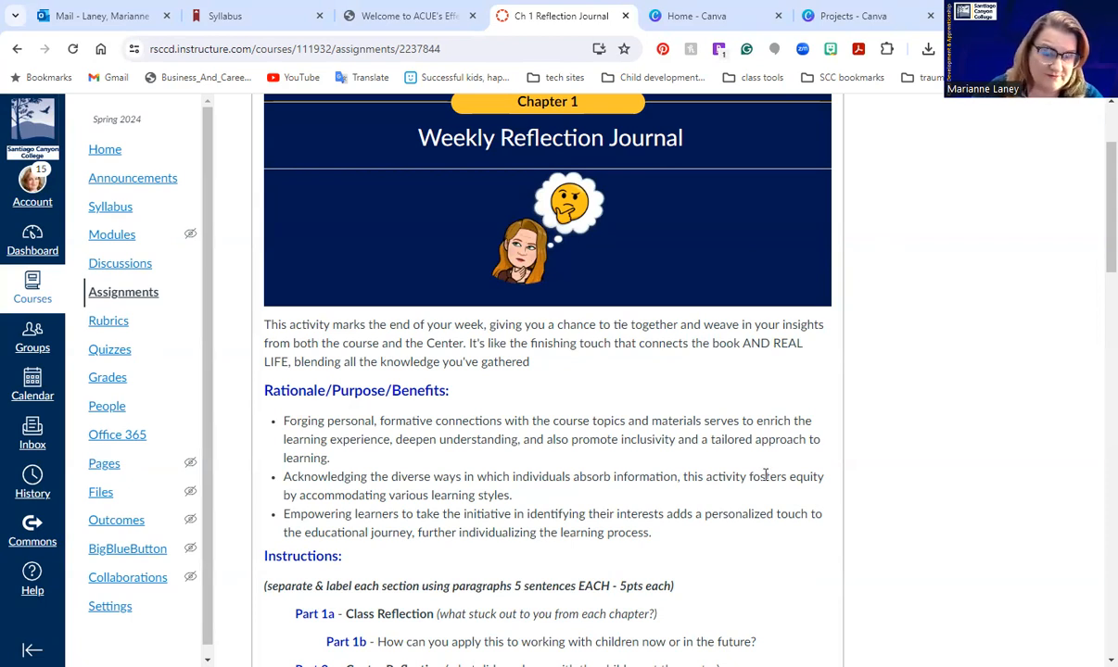
pyautogui.scroll(-3)
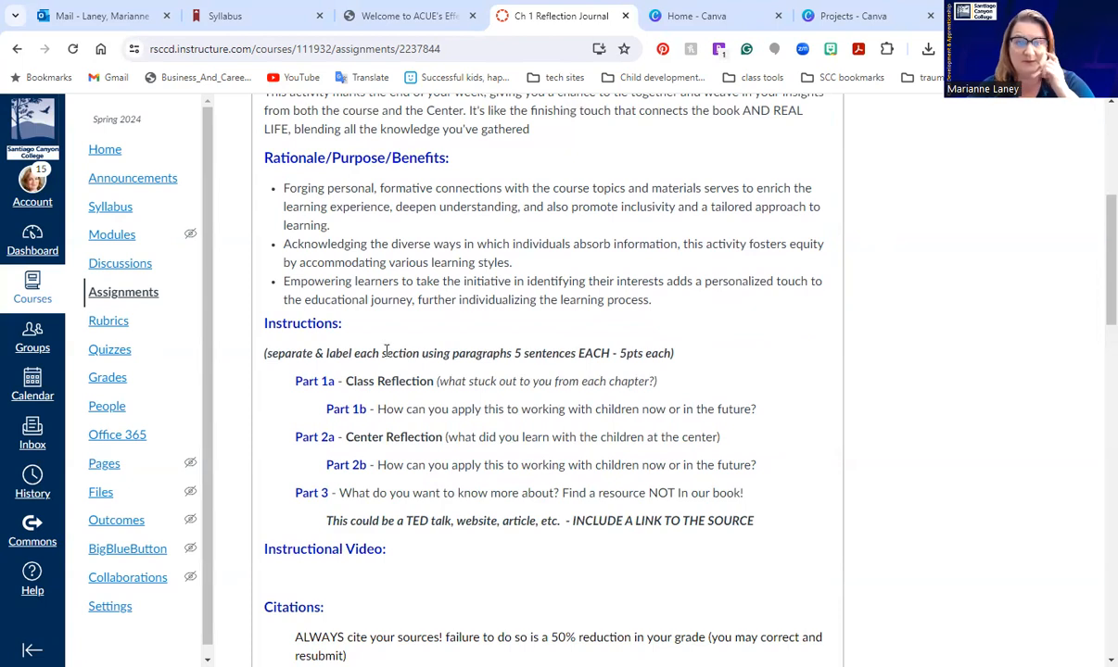
pyautogui.moveTo(610, 352)
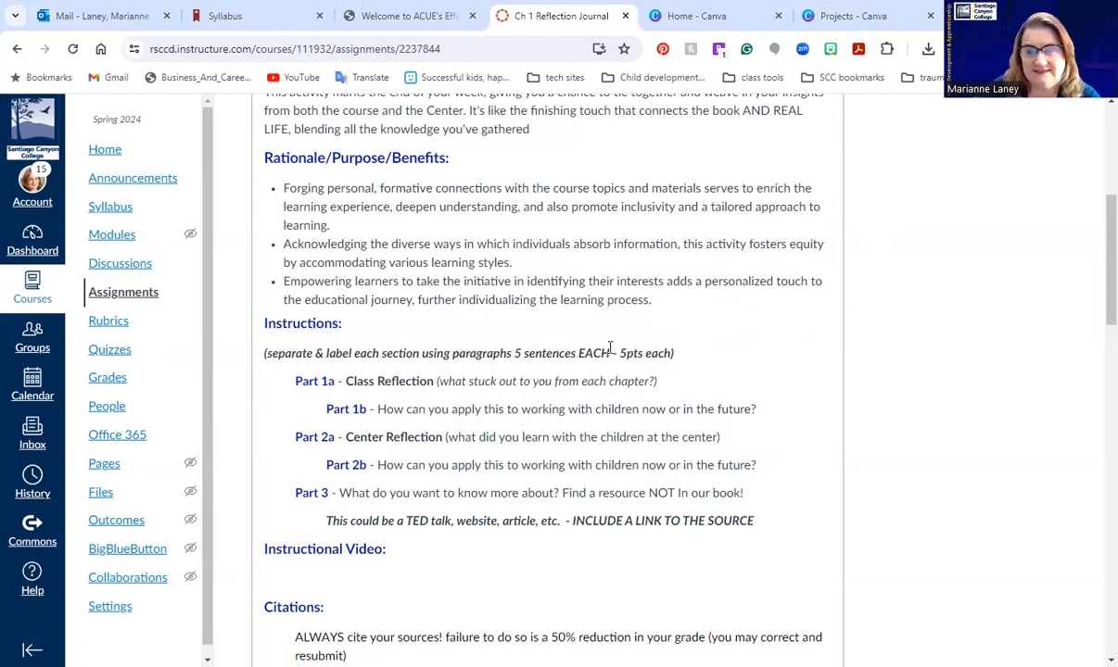
pyautogui.moveTo(781, 386)
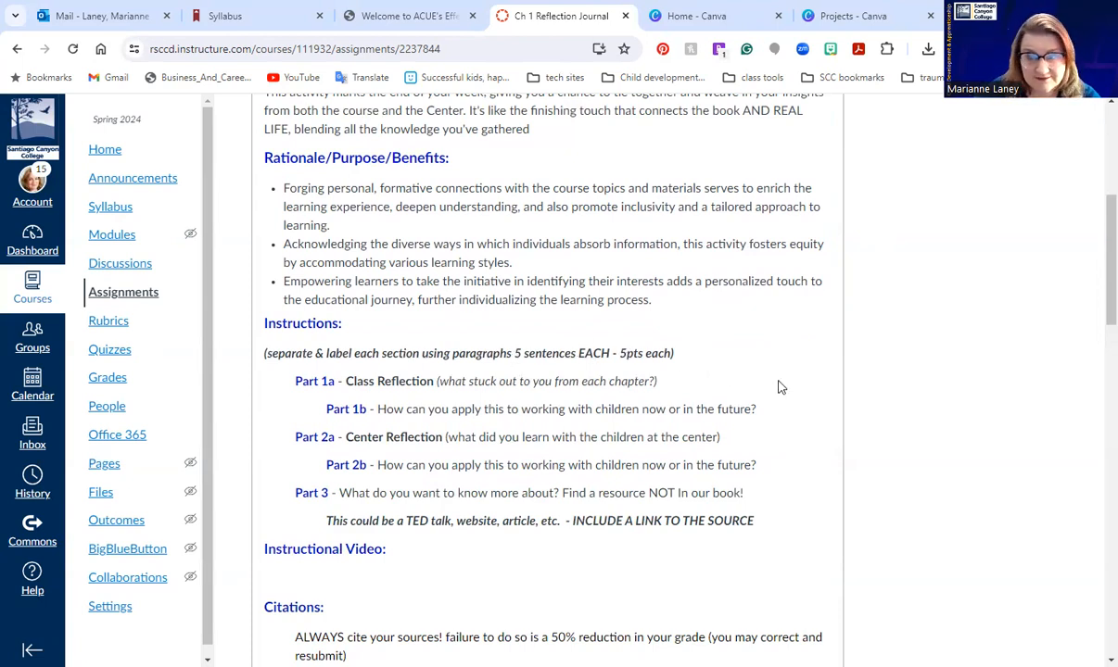
pyautogui.moveTo(760, 365)
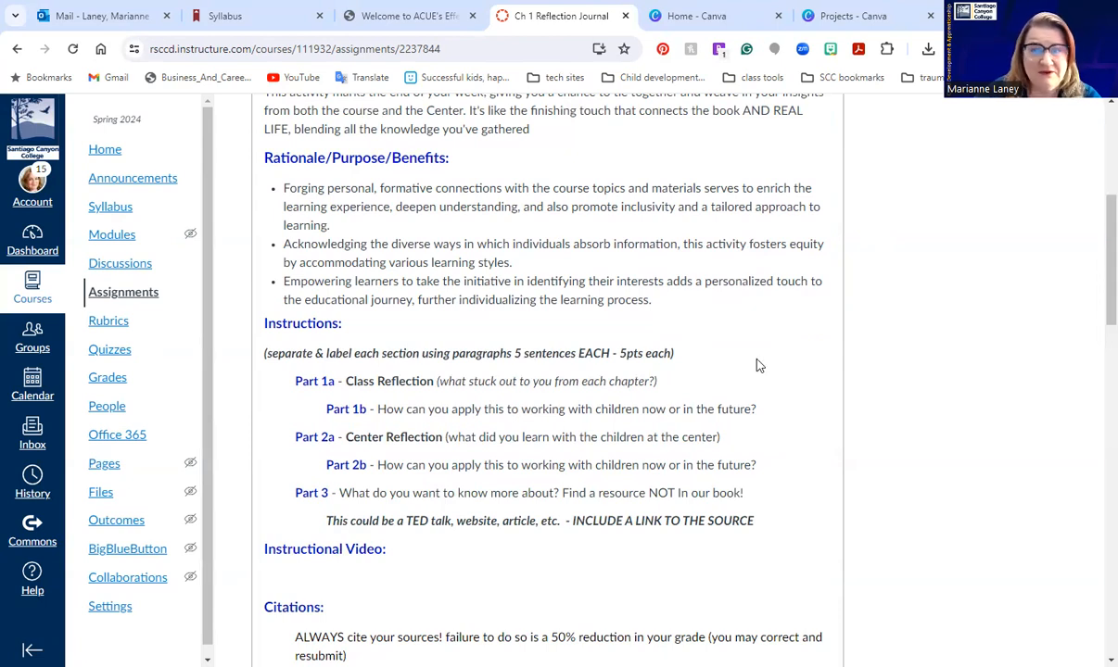
pyautogui.moveTo(767, 373)
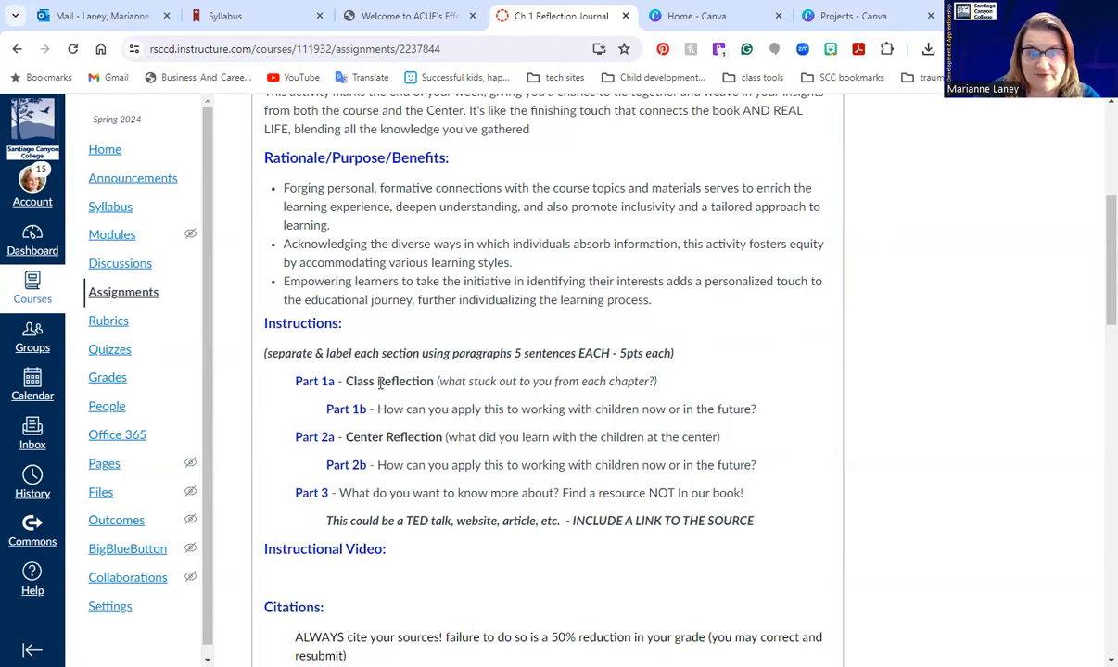
pyautogui.moveTo(824, 505)
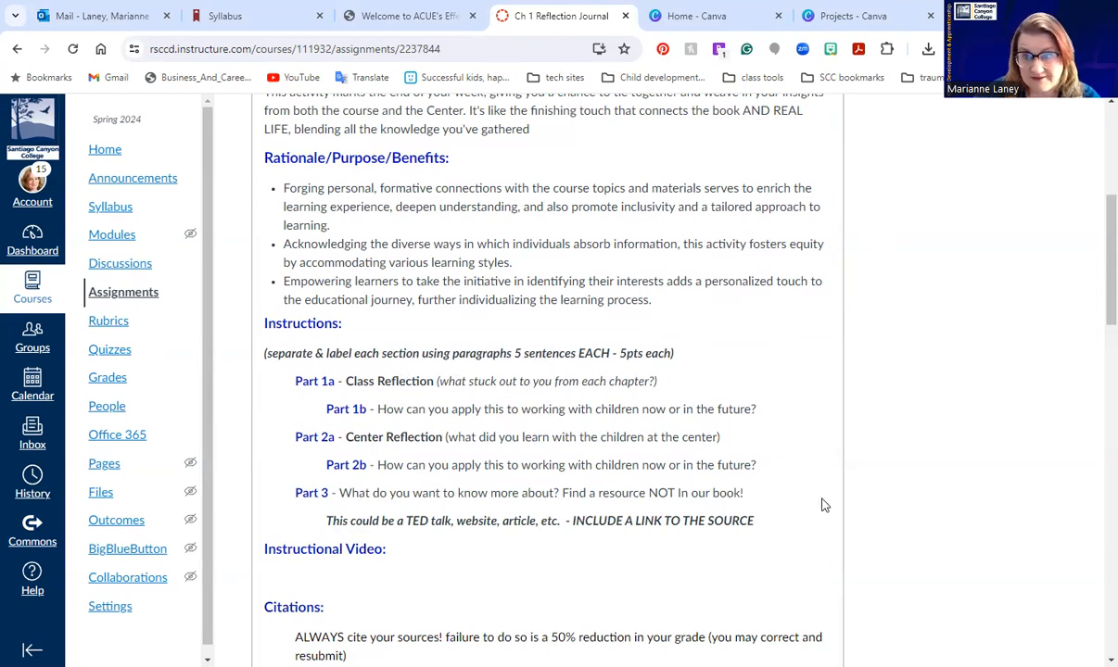
pyautogui.moveTo(805, 491)
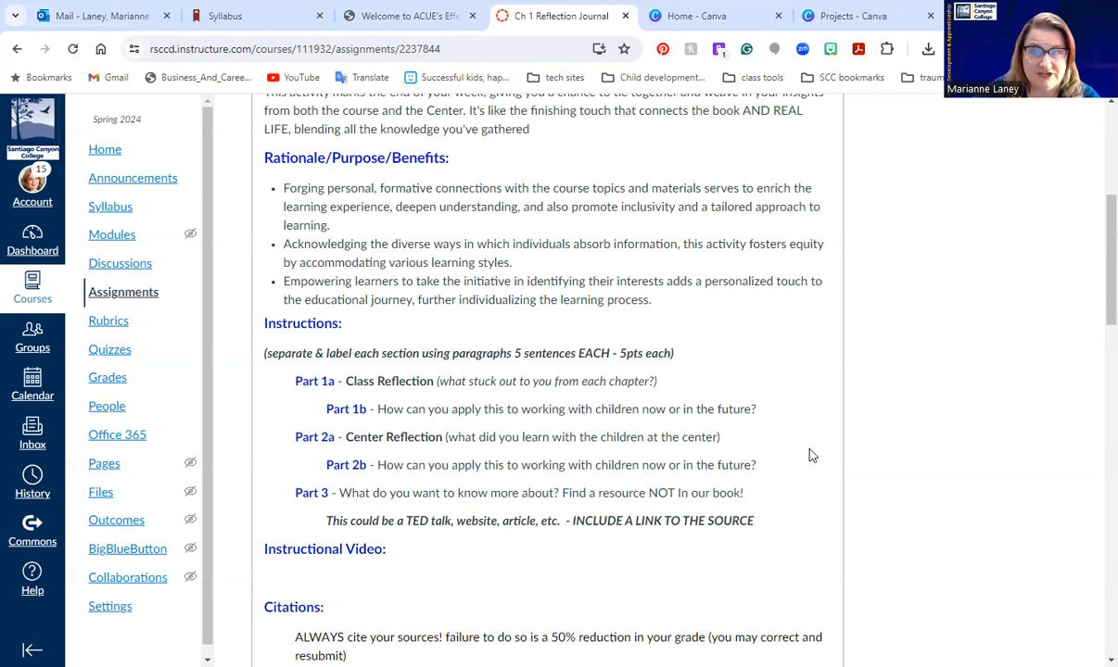
pyautogui.moveTo(783, 460)
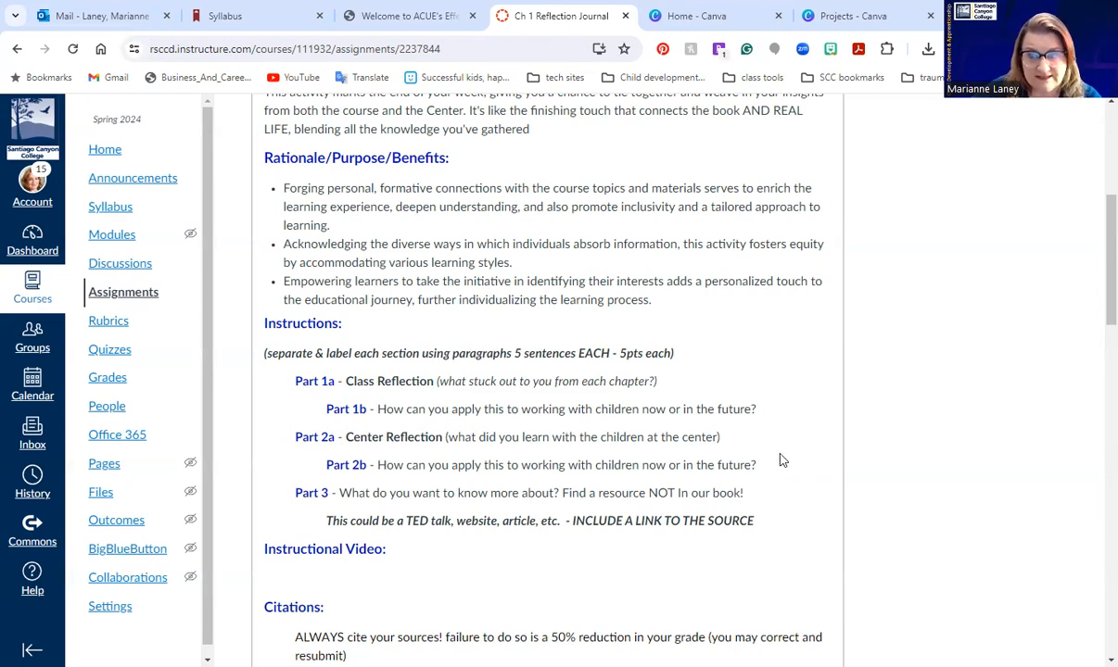
pyautogui.moveTo(820, 450)
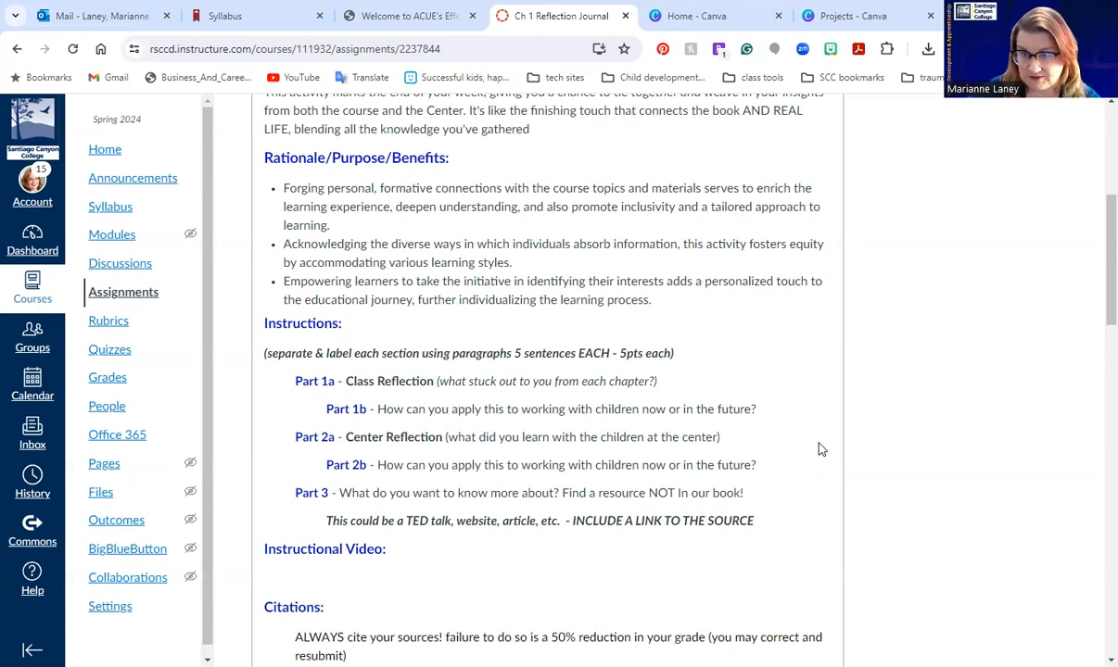
pyautogui.moveTo(684, 400)
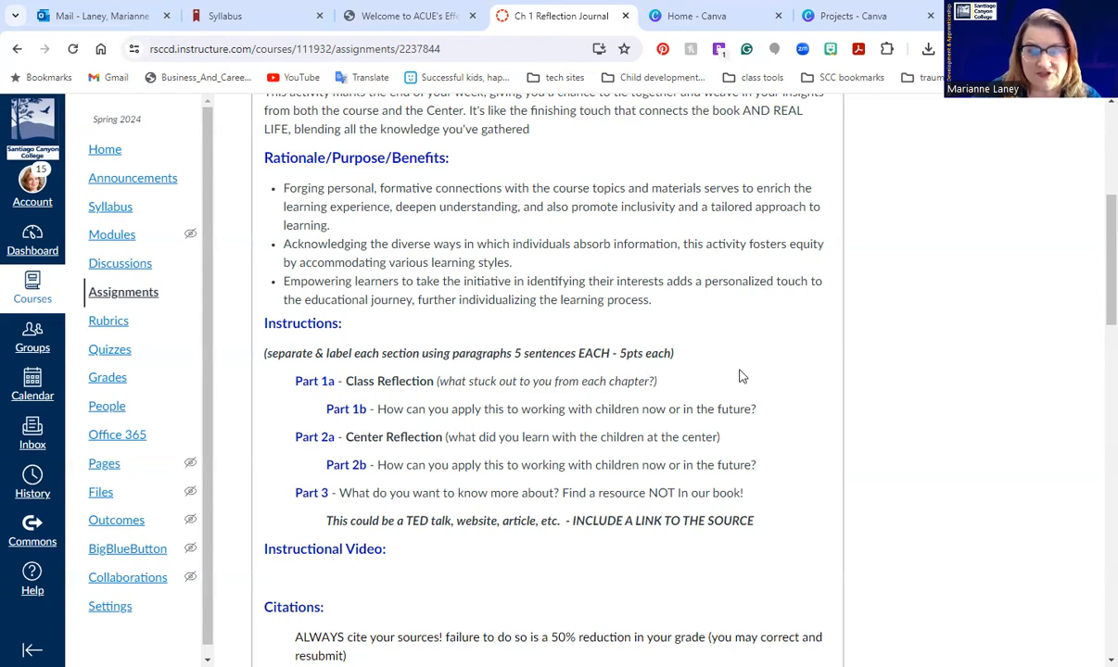
pyautogui.moveTo(703, 387)
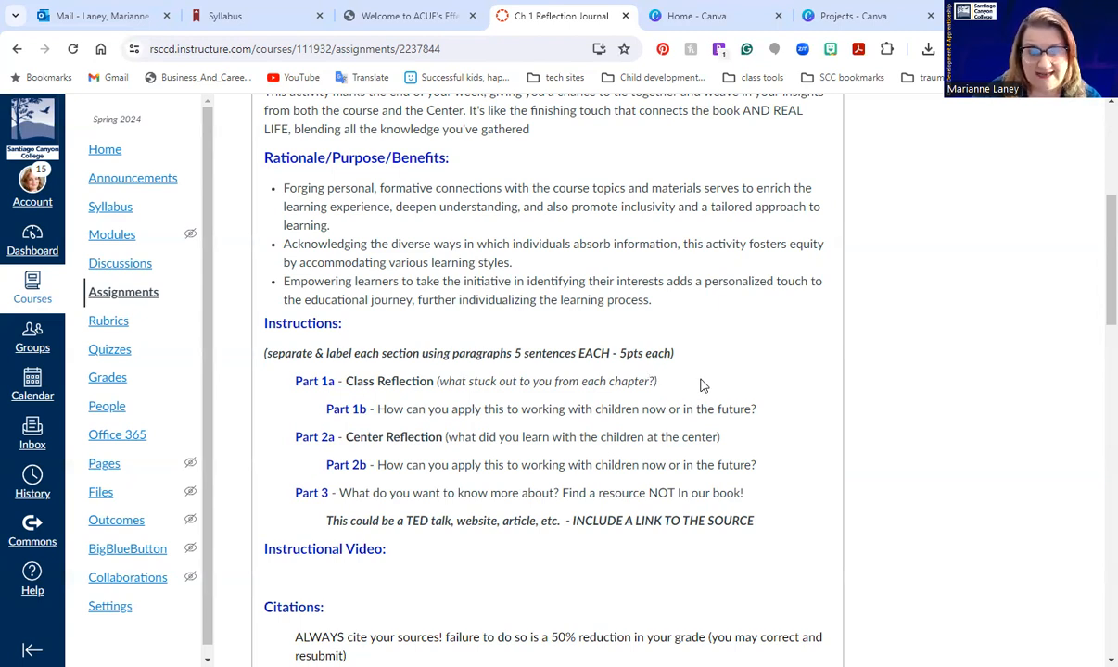
pyautogui.moveTo(678, 386)
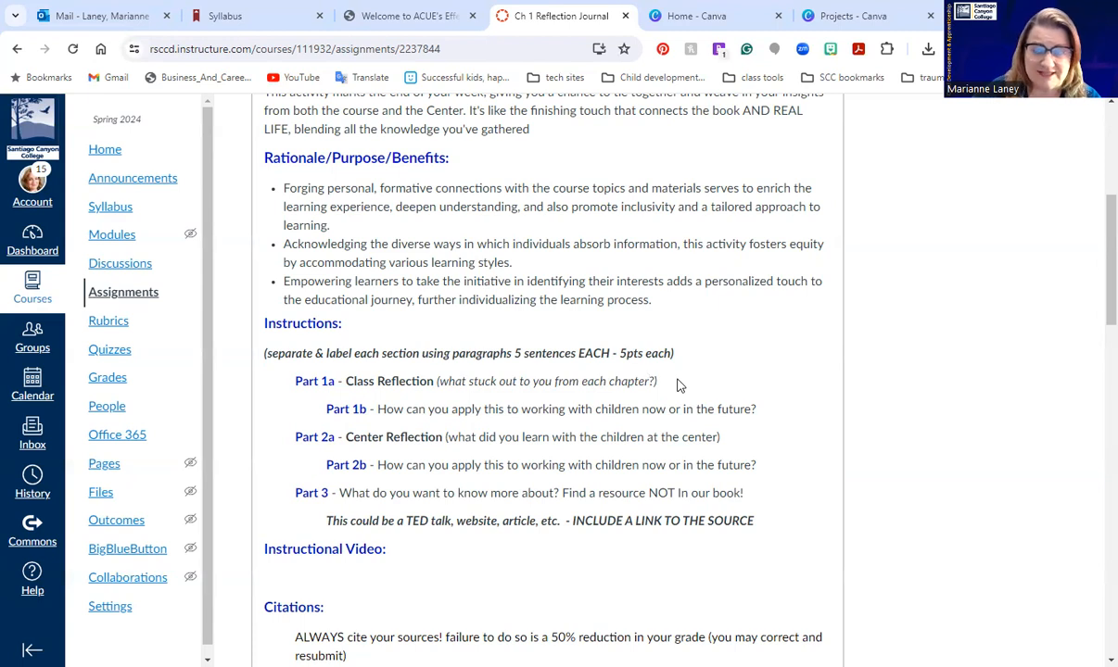
pyautogui.moveTo(702, 365)
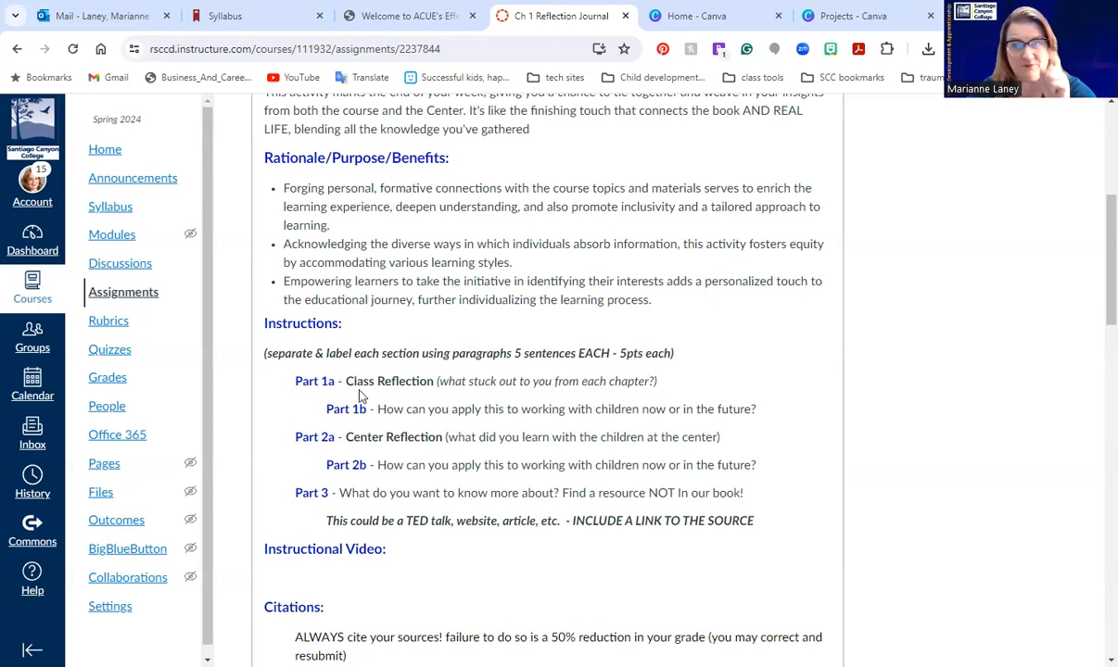
pyautogui.moveTo(636, 327)
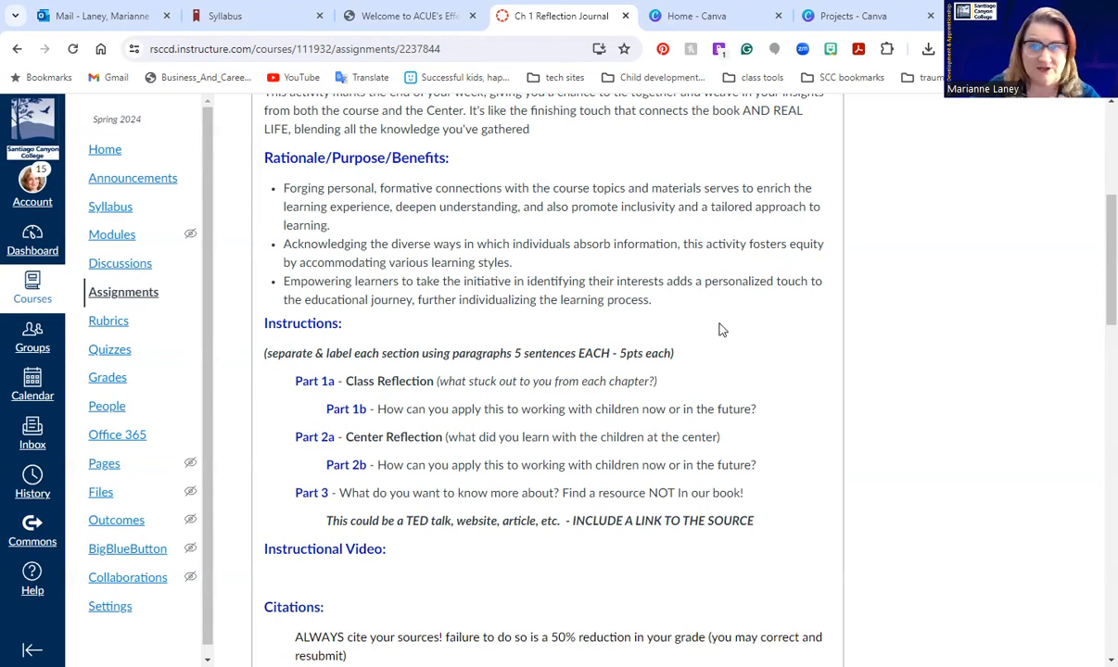
pyautogui.moveTo(728, 341)
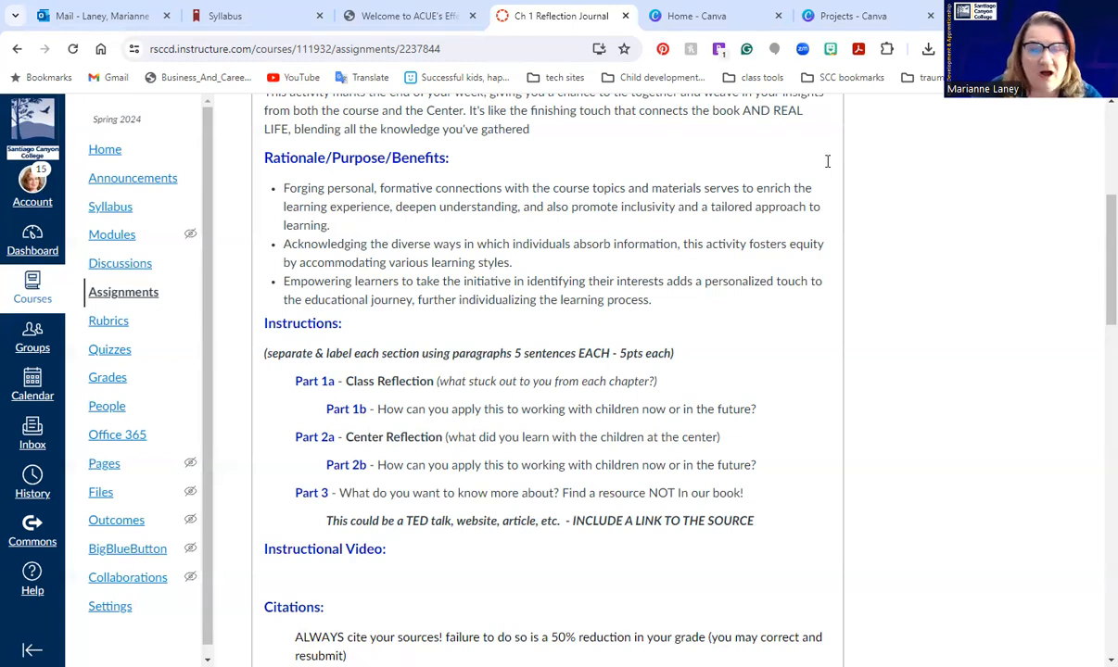
pyautogui.moveTo(414, 381)
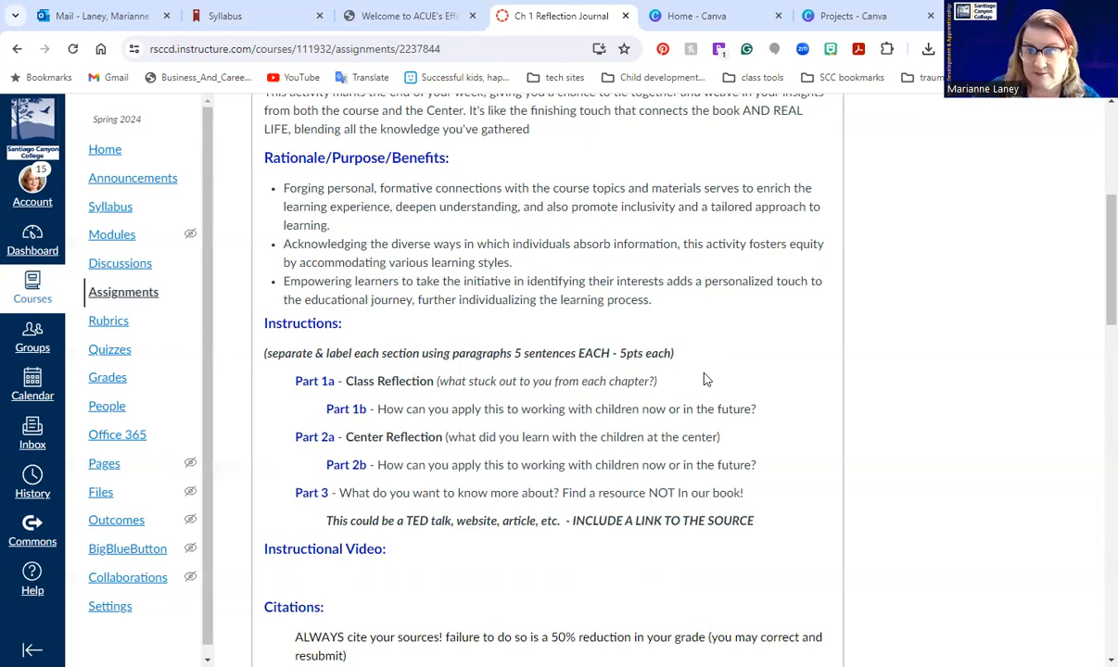
pyautogui.moveTo(774, 387)
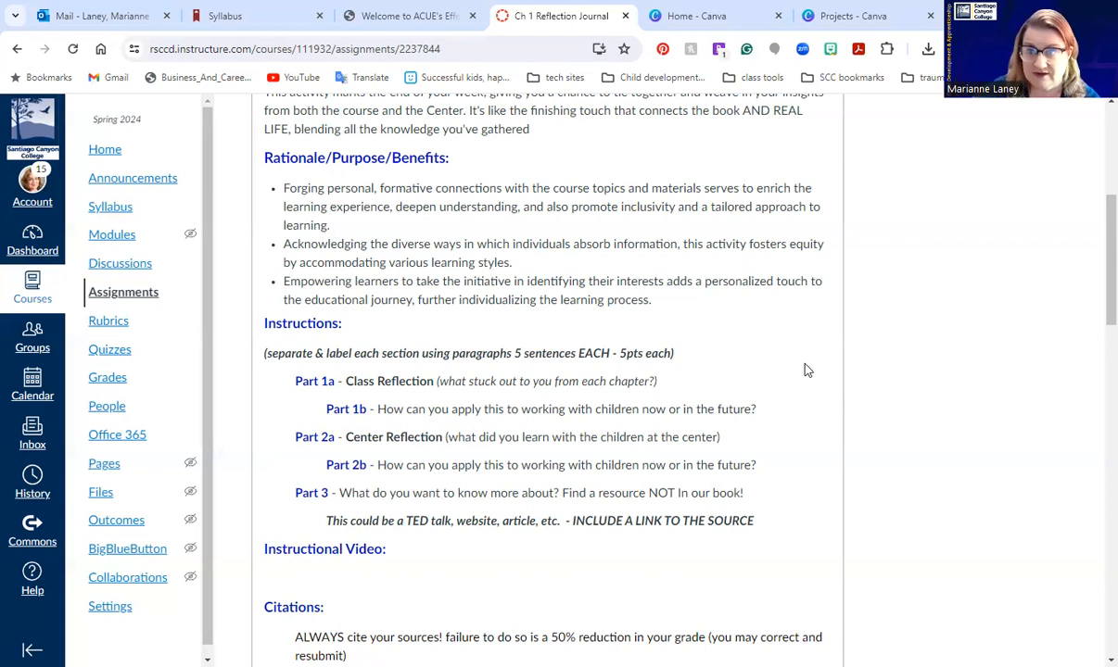
pyautogui.moveTo(325, 452)
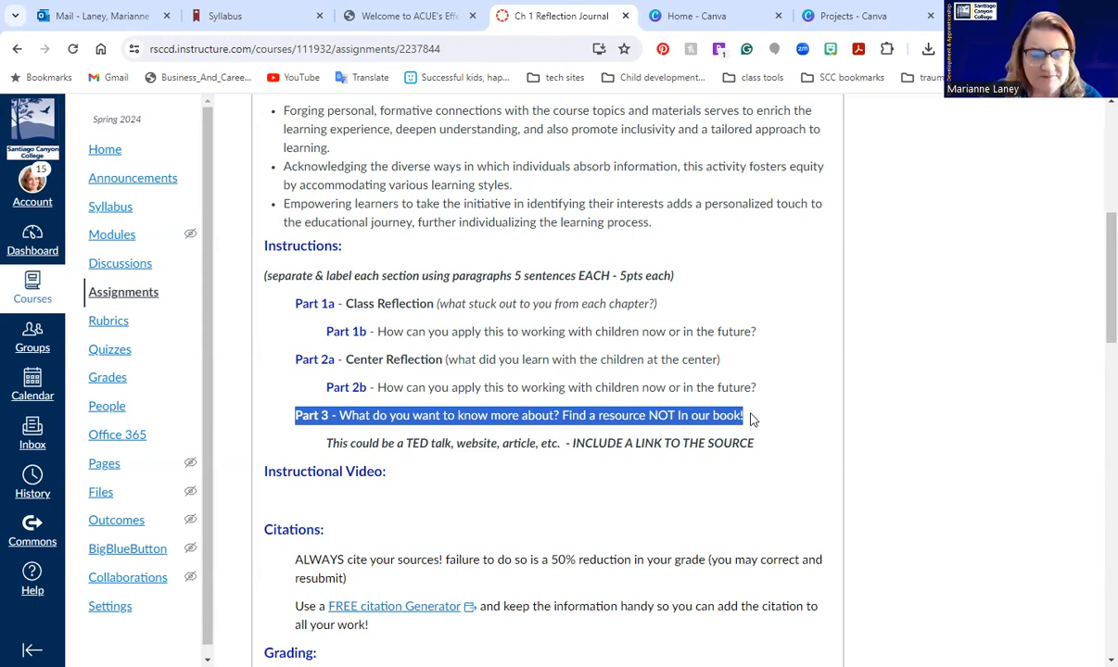
pyautogui.moveTo(903, 149)
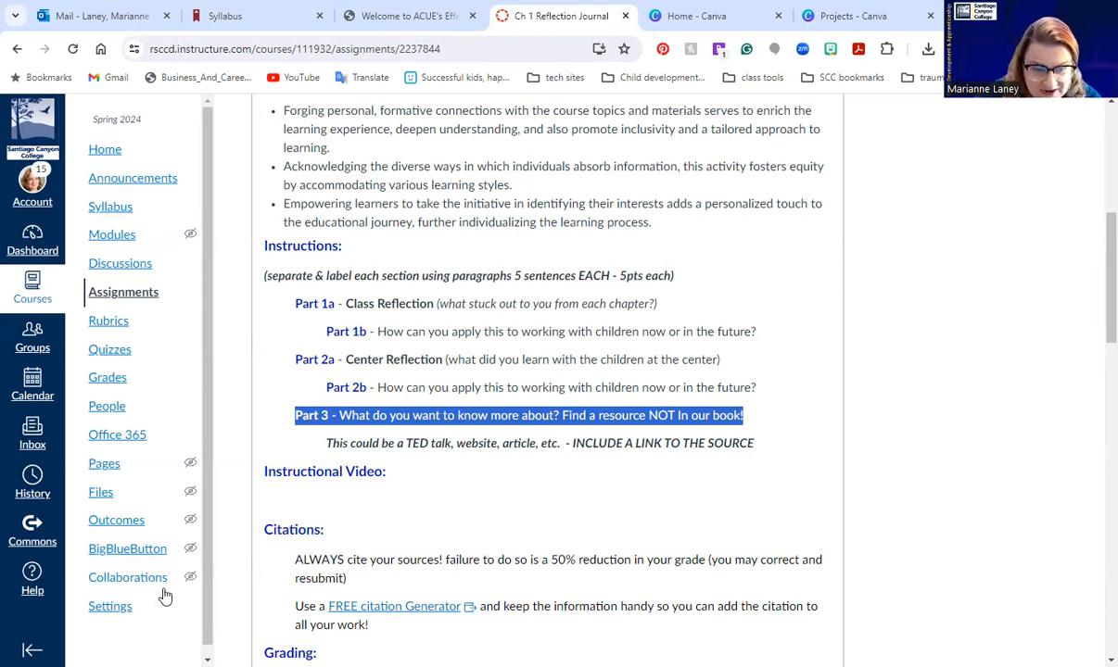
pyautogui.scroll(-3)
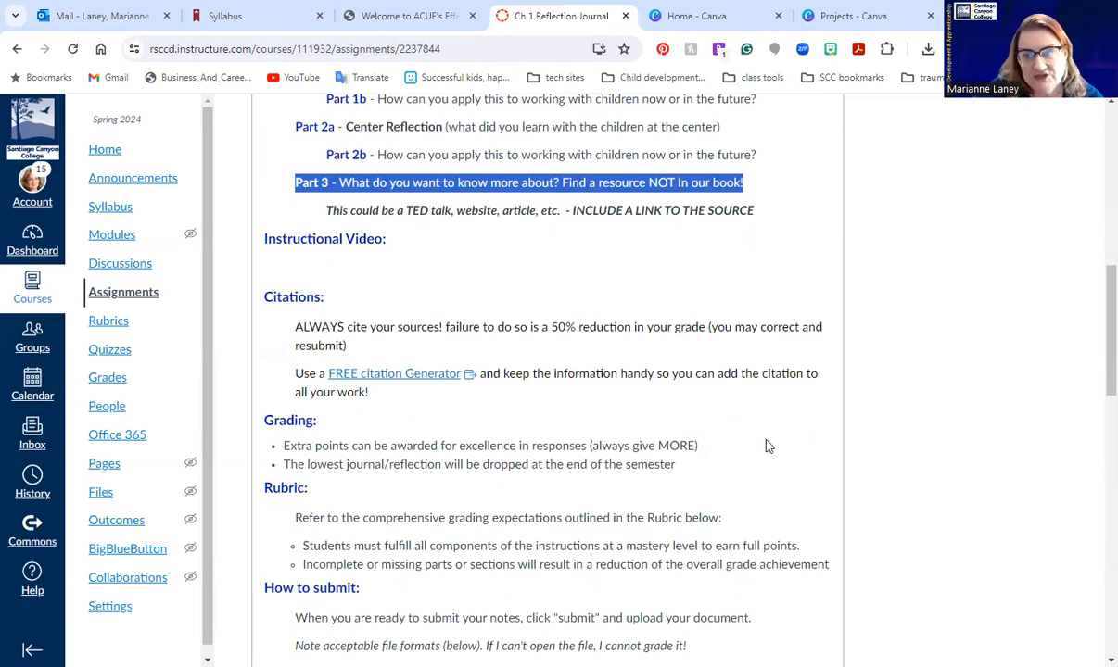
pyautogui.moveTo(774, 445)
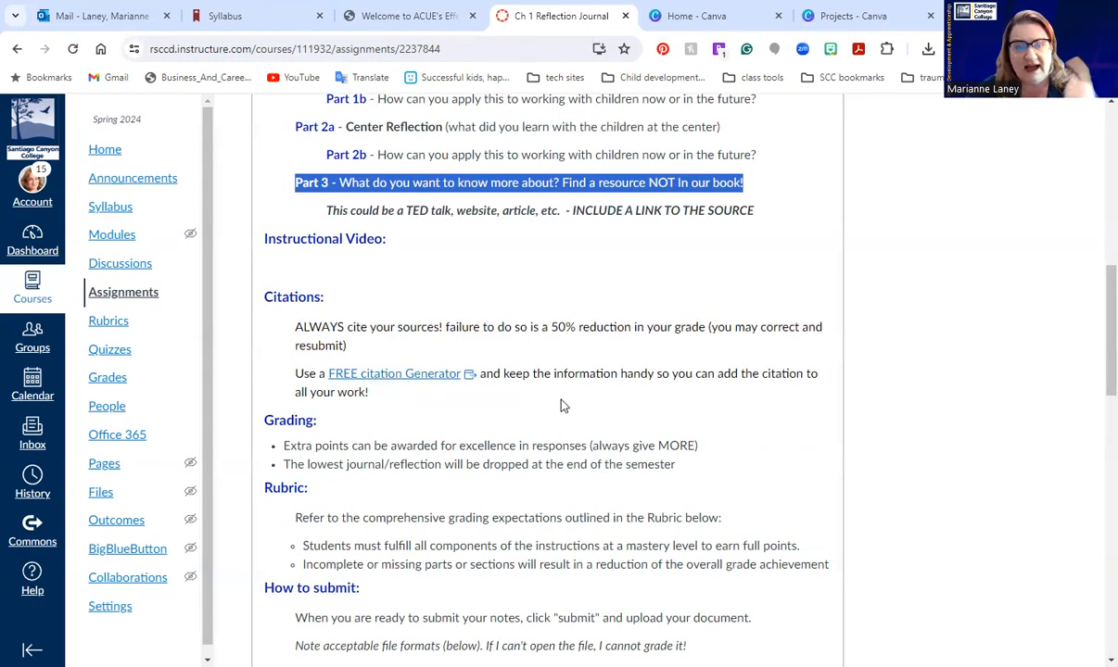
pyautogui.moveTo(441, 394)
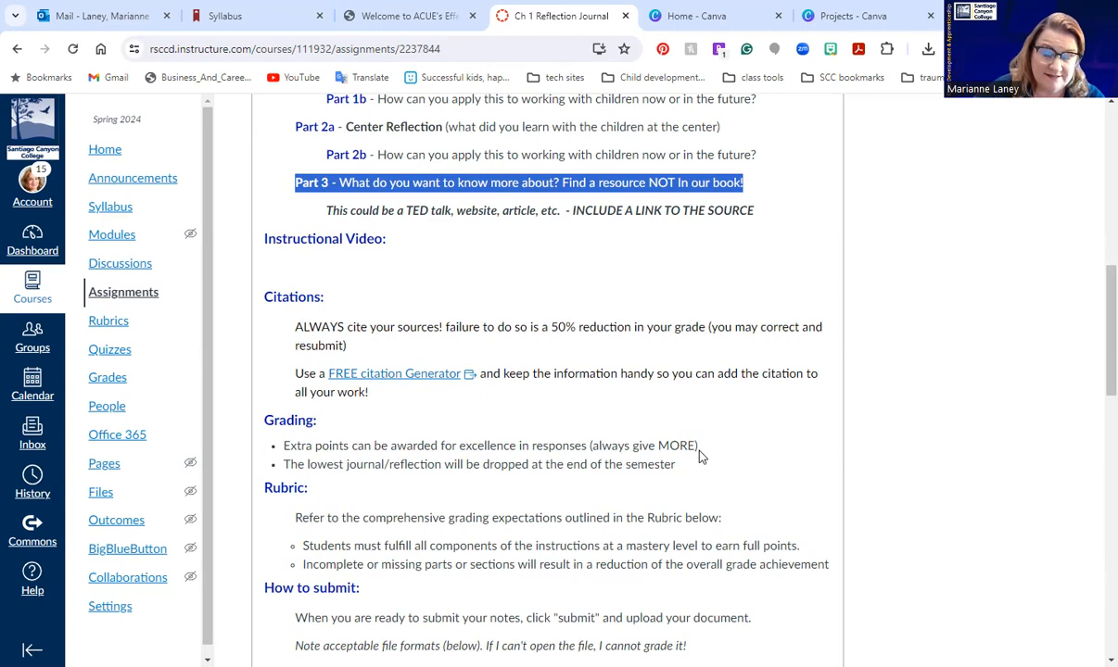
pyautogui.moveTo(704, 455)
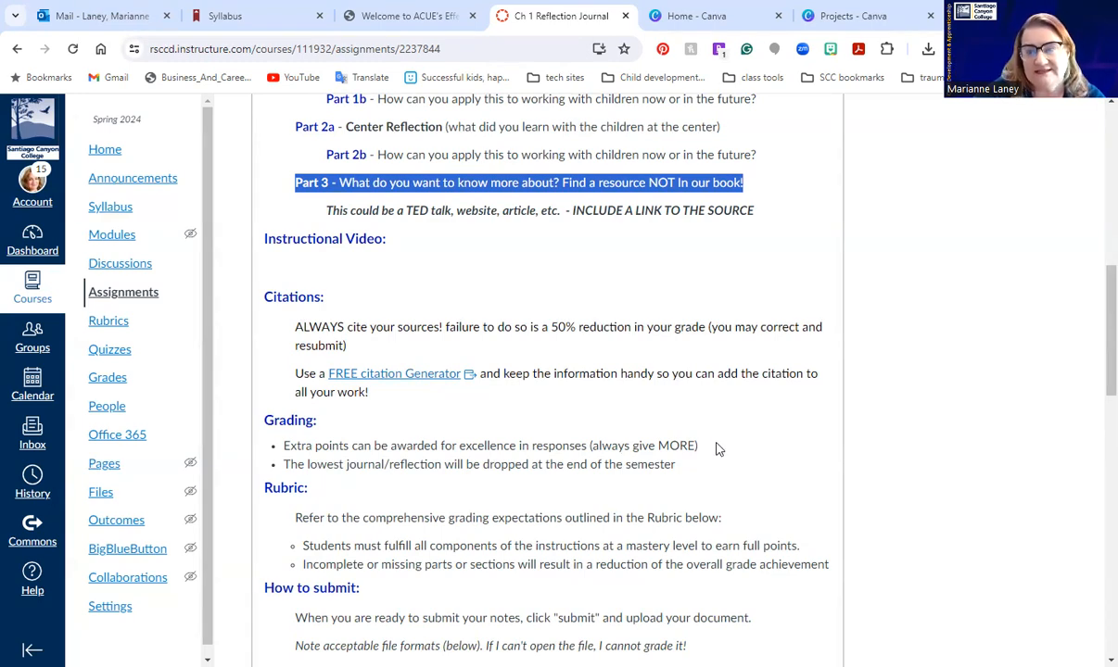
pyautogui.moveTo(741, 455)
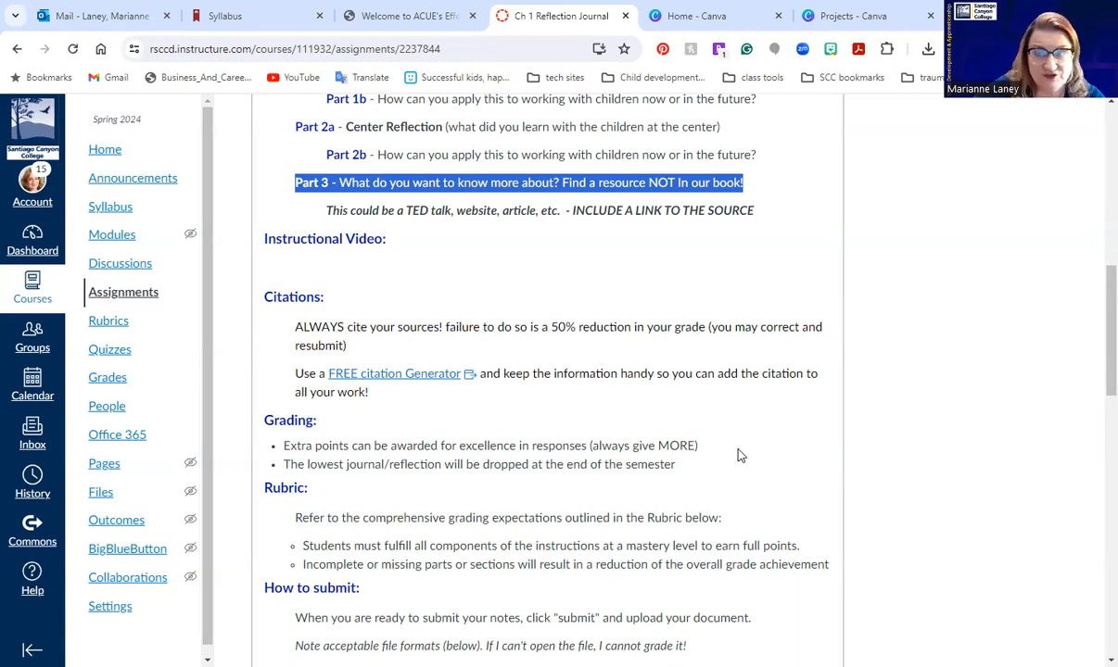
pyautogui.moveTo(742, 455)
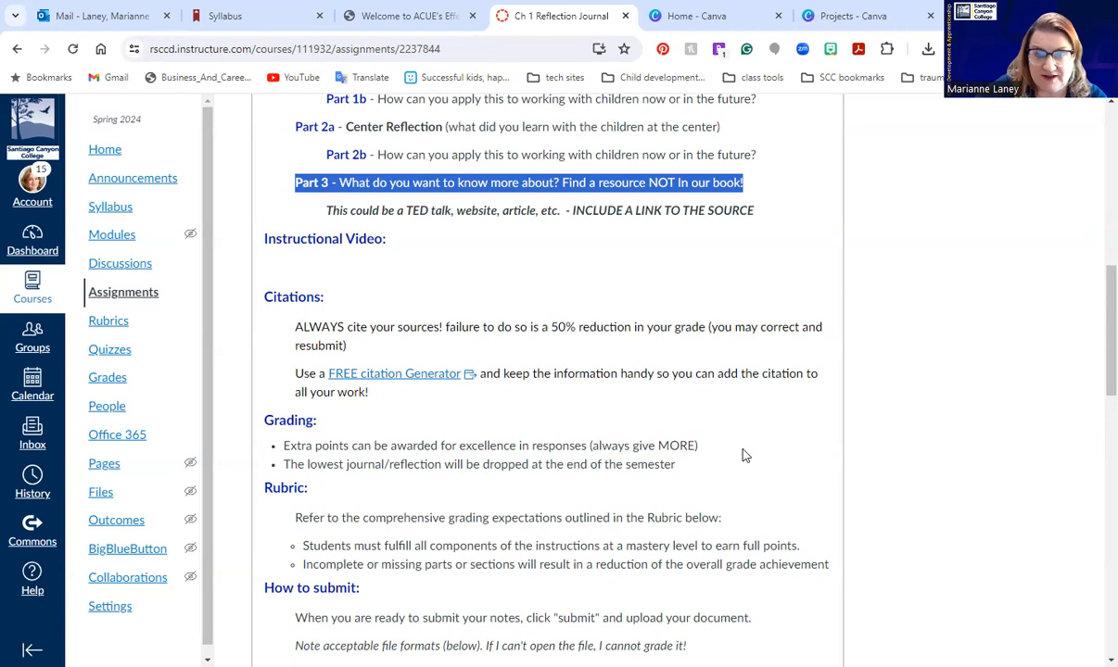
pyautogui.moveTo(681, 470)
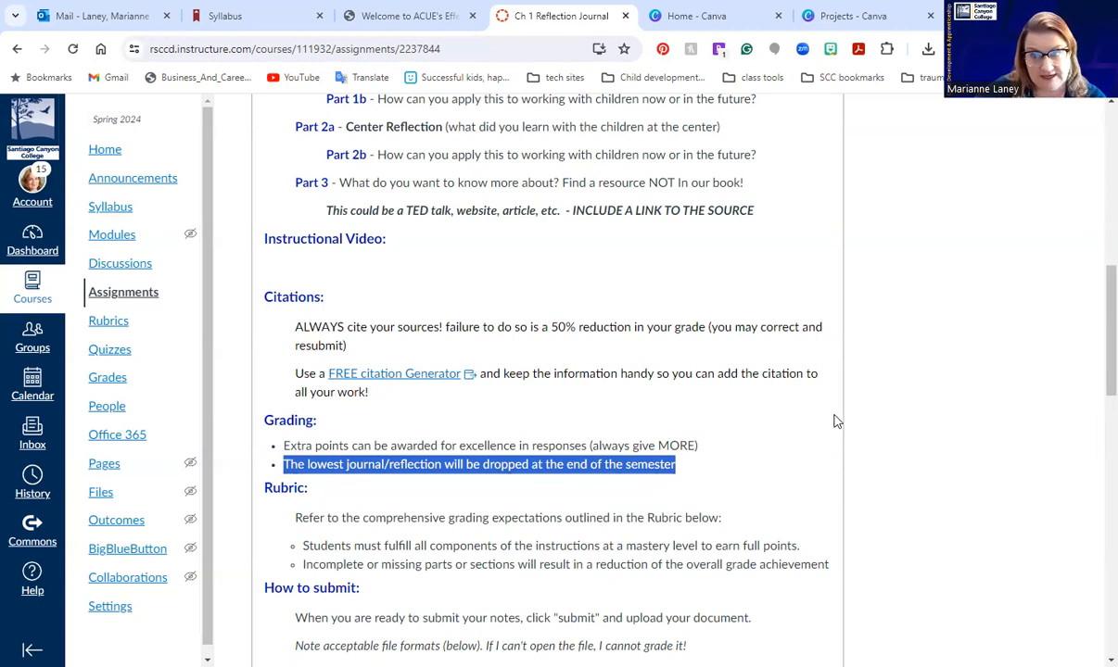
pyautogui.moveTo(860, 378)
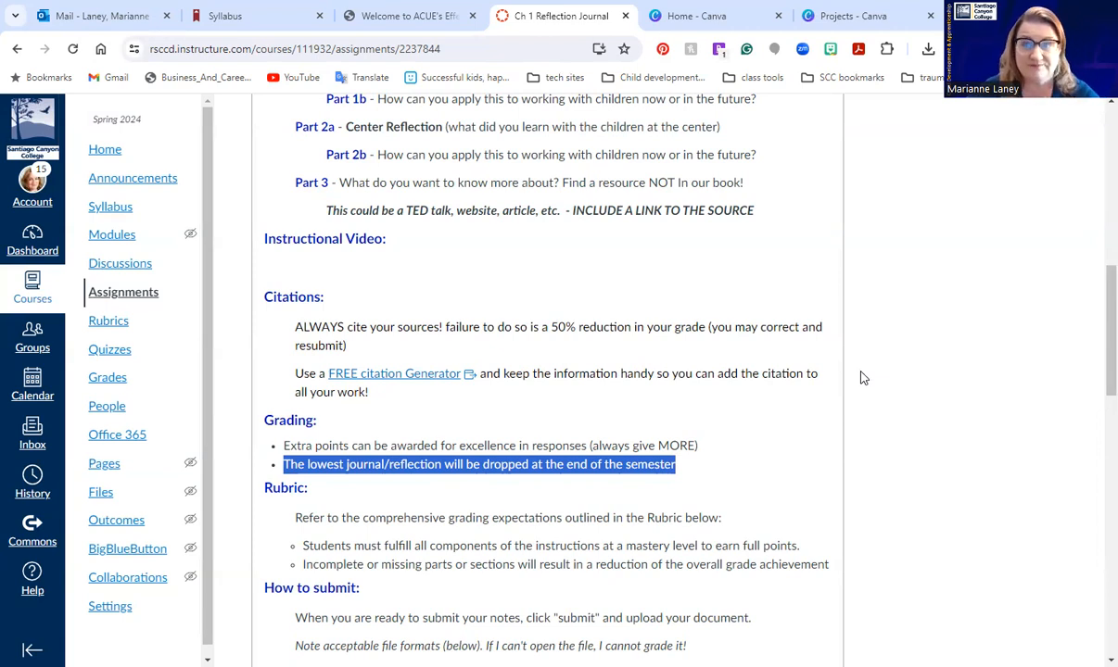
pyautogui.scroll(-3)
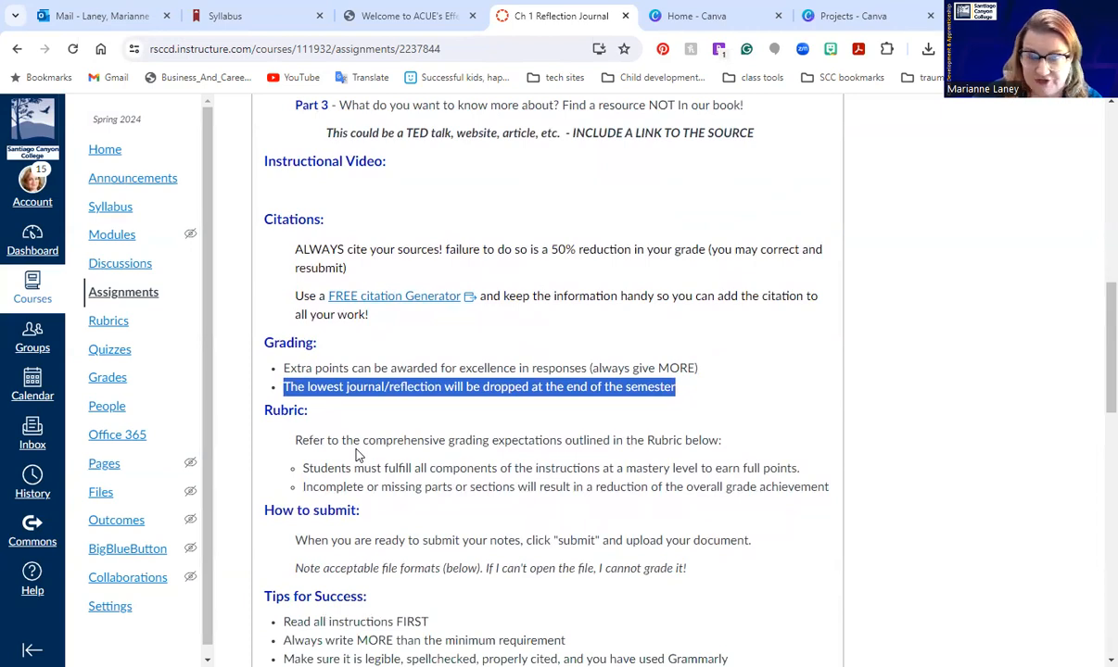
pyautogui.scroll(-3)
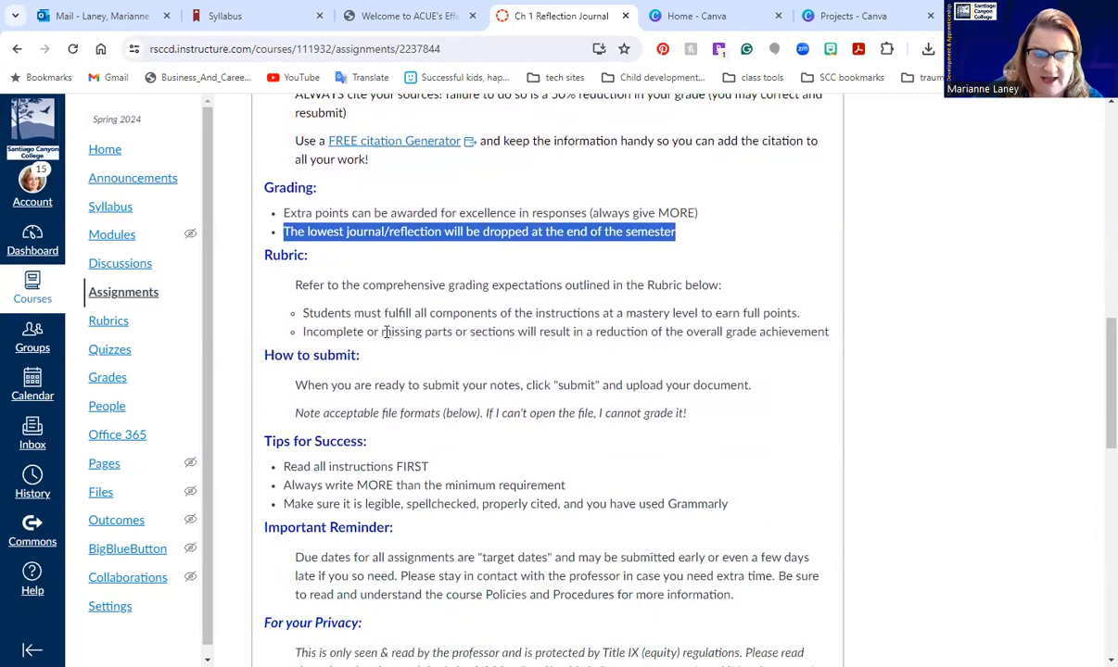
pyautogui.moveTo(590, 385)
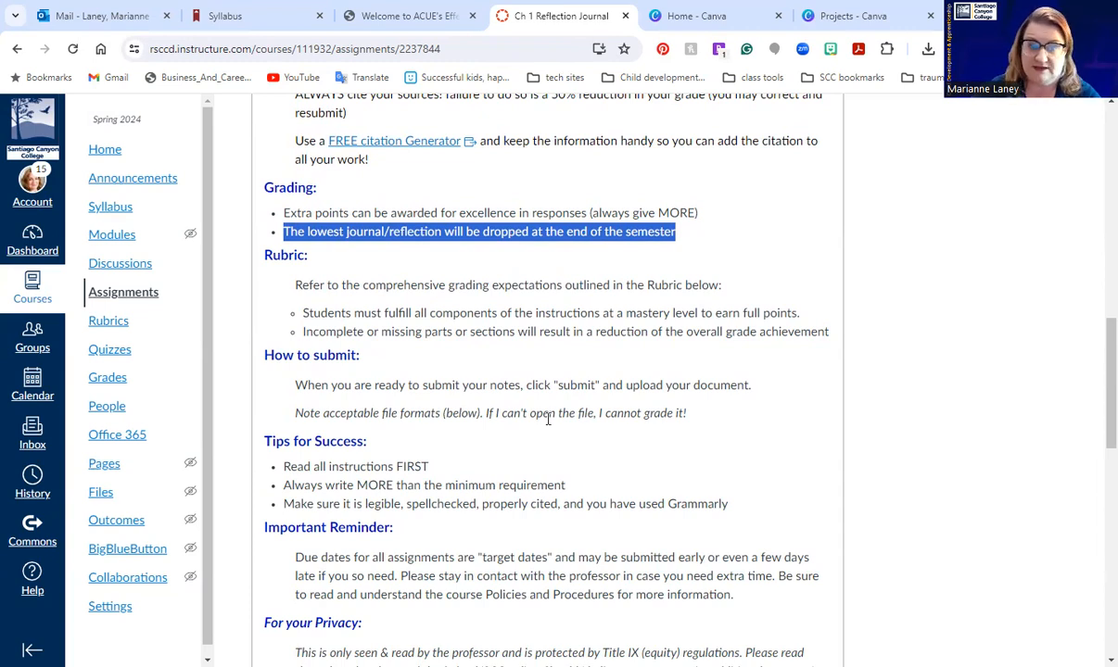
# - Scroll toward the Points section and highlight the three Tips for Success bullets
pyautogui.scroll(-3)
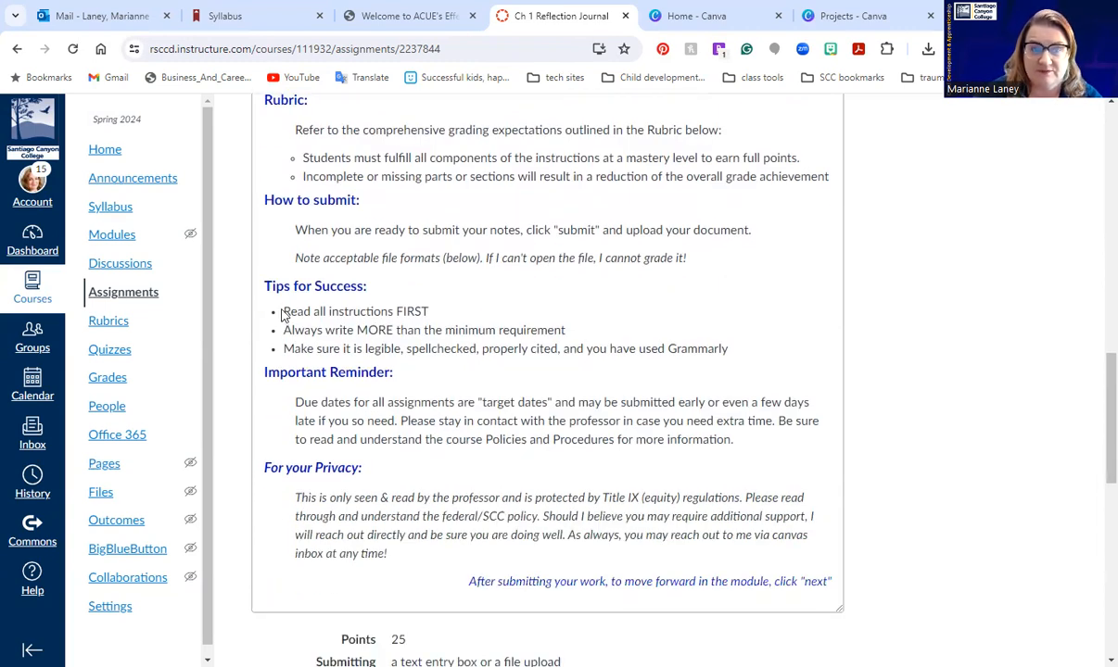
pyautogui.moveTo(282, 312); pyautogui.dragTo(505, 330)
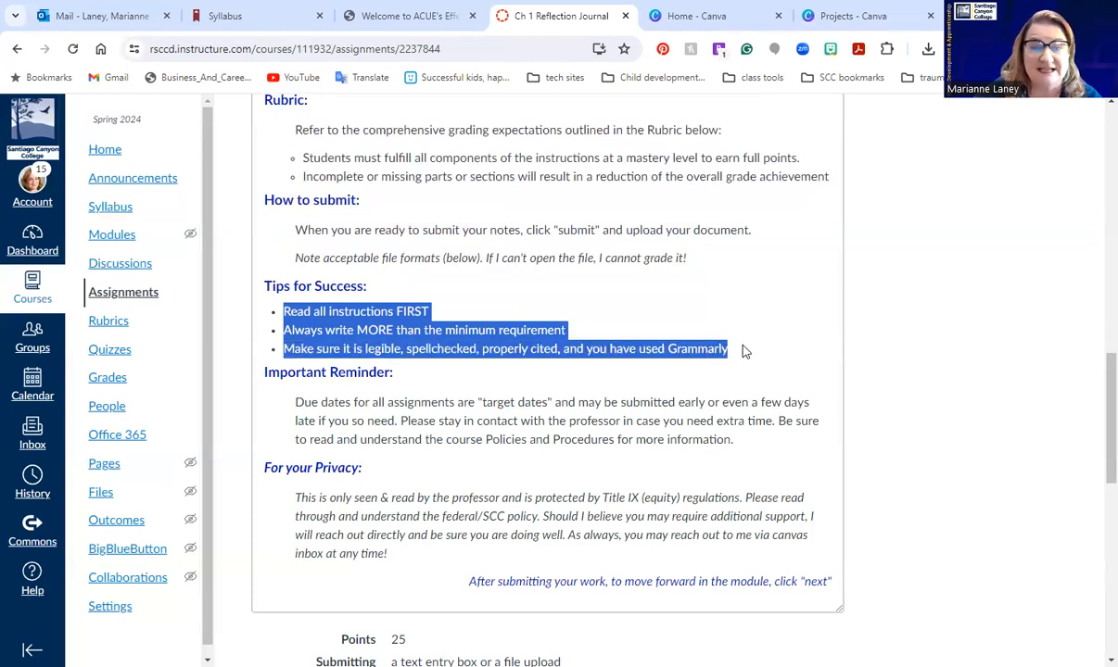
pyautogui.moveTo(772, 360)
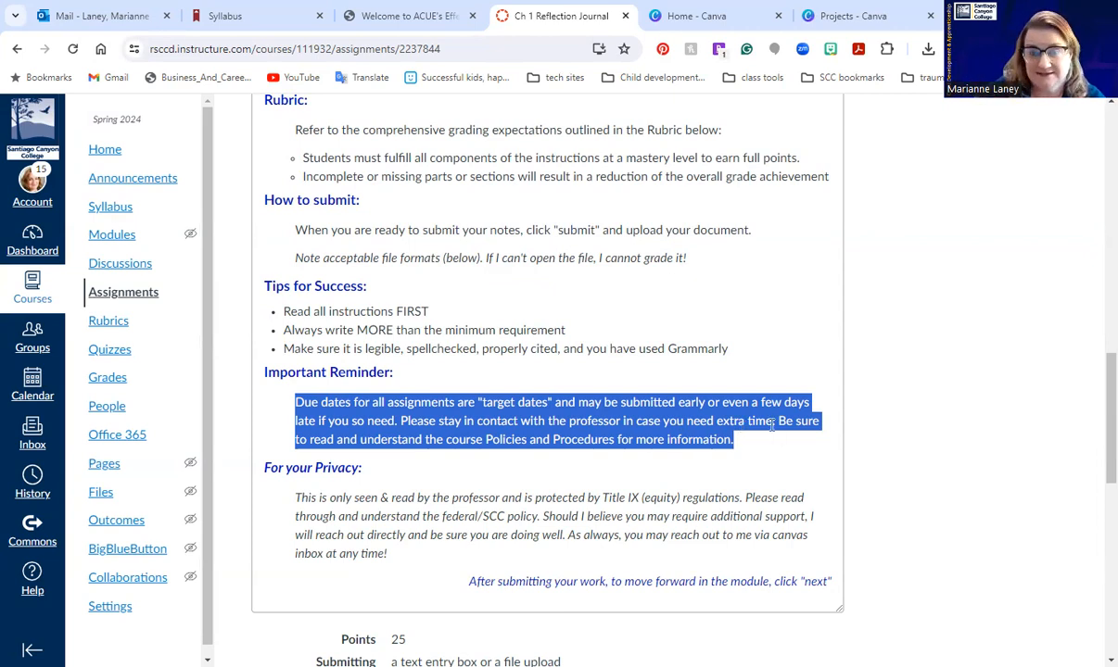
pyautogui.moveTo(820, 480)
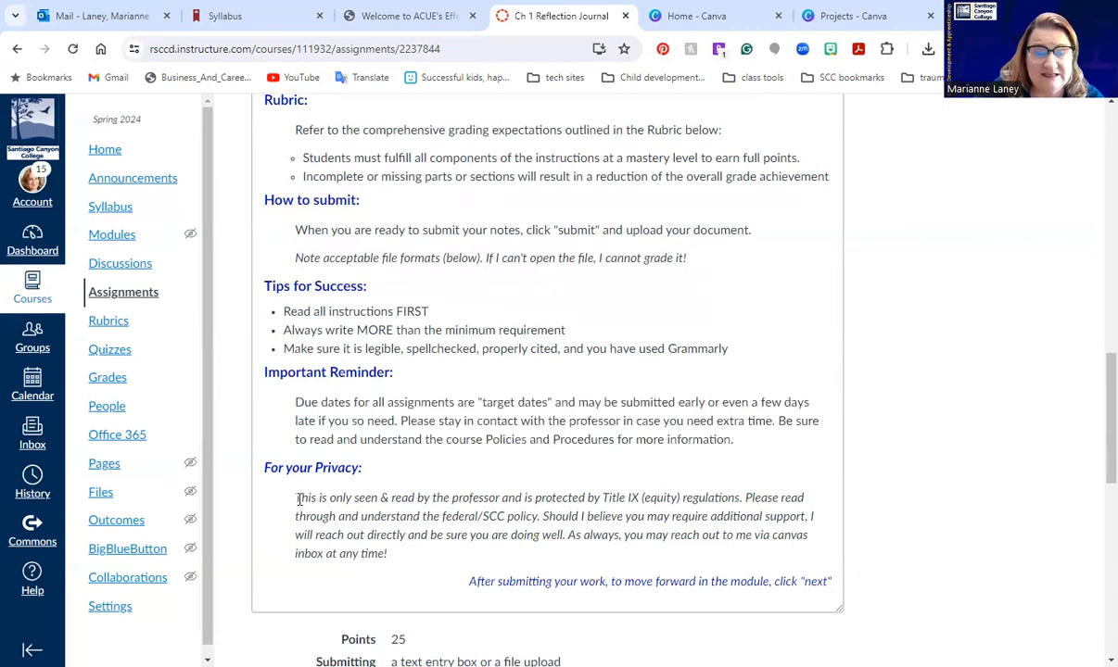
# - Highlight the For your Privacy paragraph on Title IX protection and professor support
pyautogui.moveTo(294, 498); pyautogui.dragTo(389, 553)
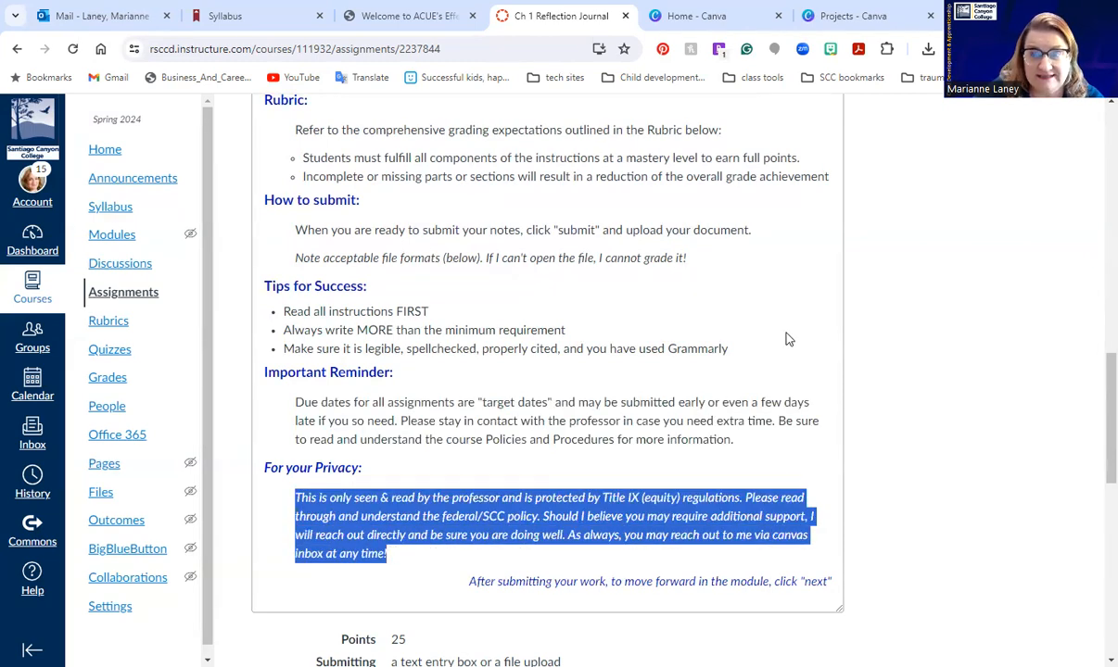
pyautogui.moveTo(799, 329)
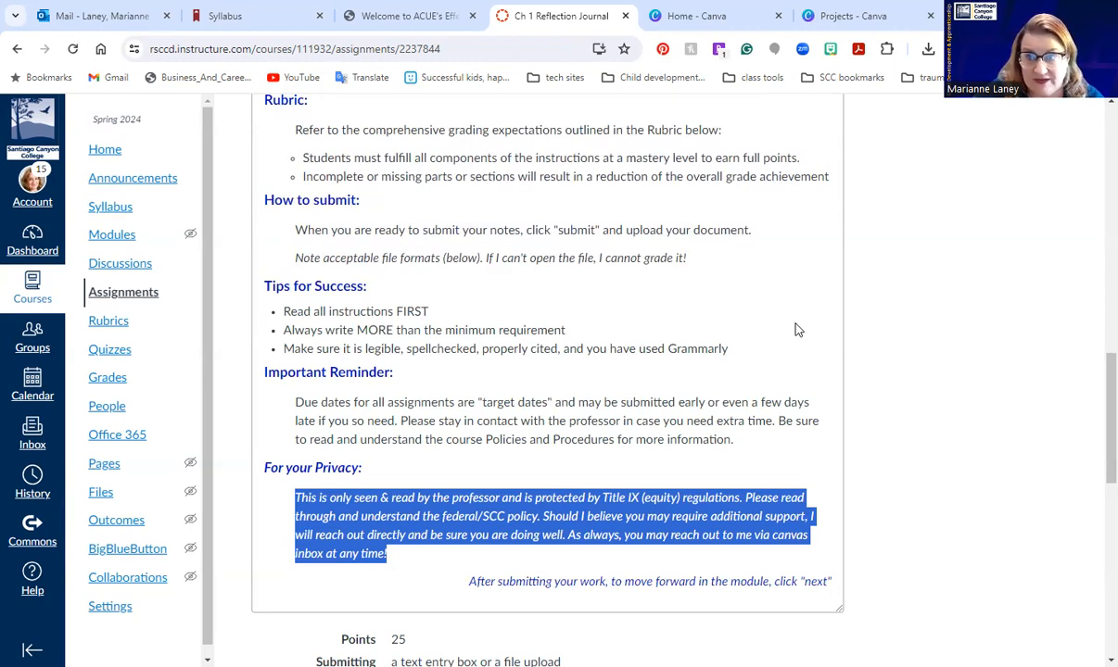
pyautogui.moveTo(863, 361)
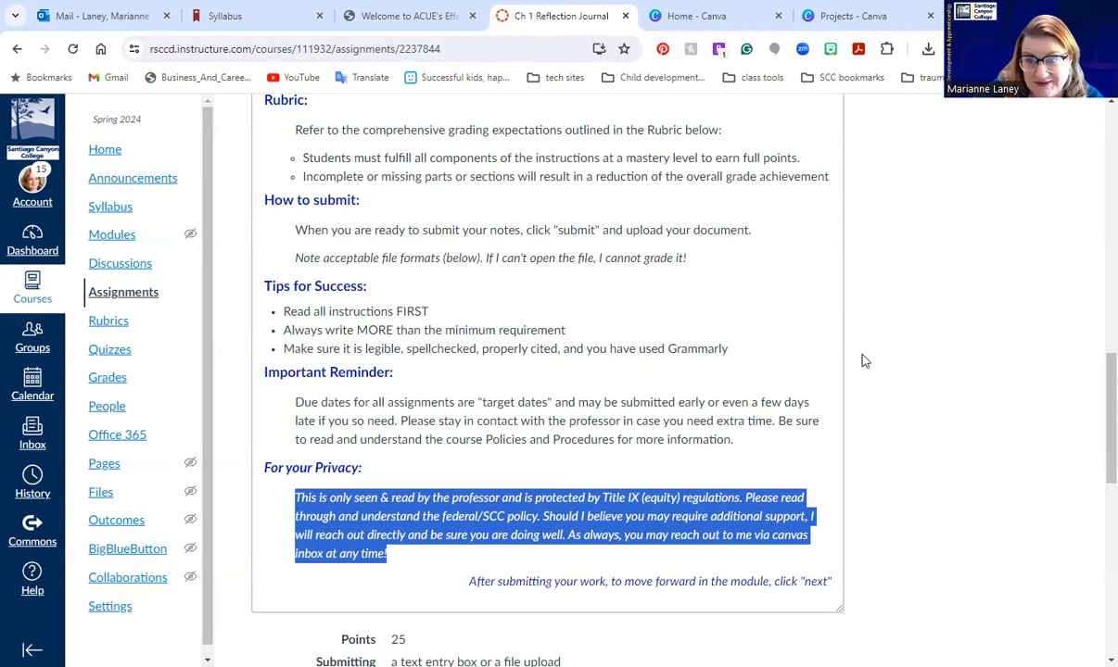
pyautogui.moveTo(867, 363)
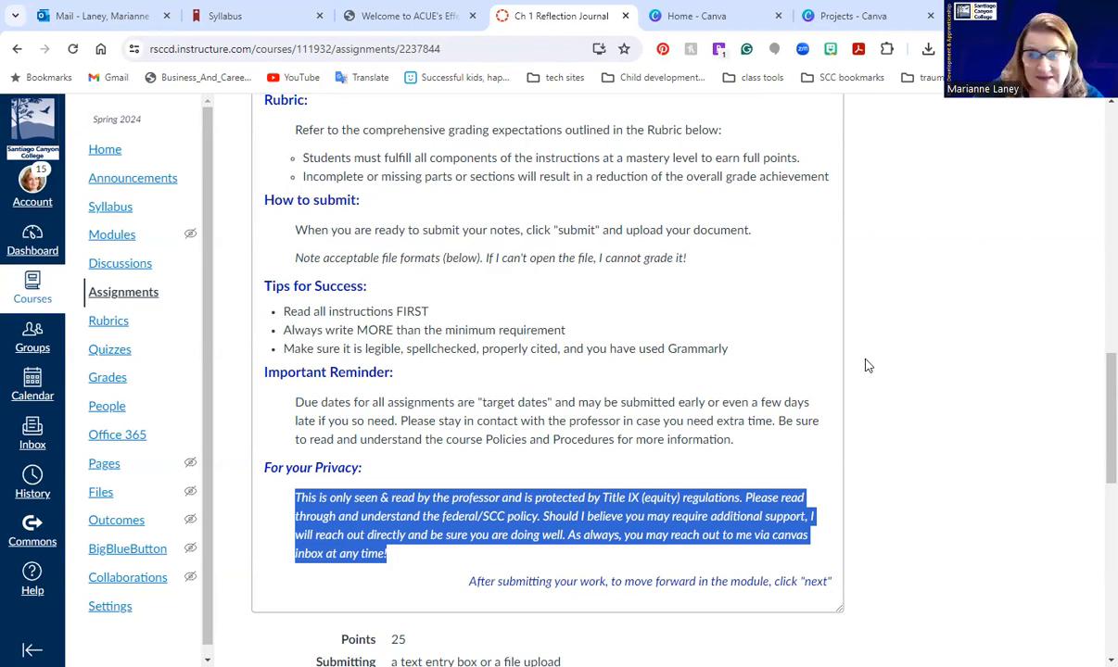
pyautogui.moveTo(837, 319)
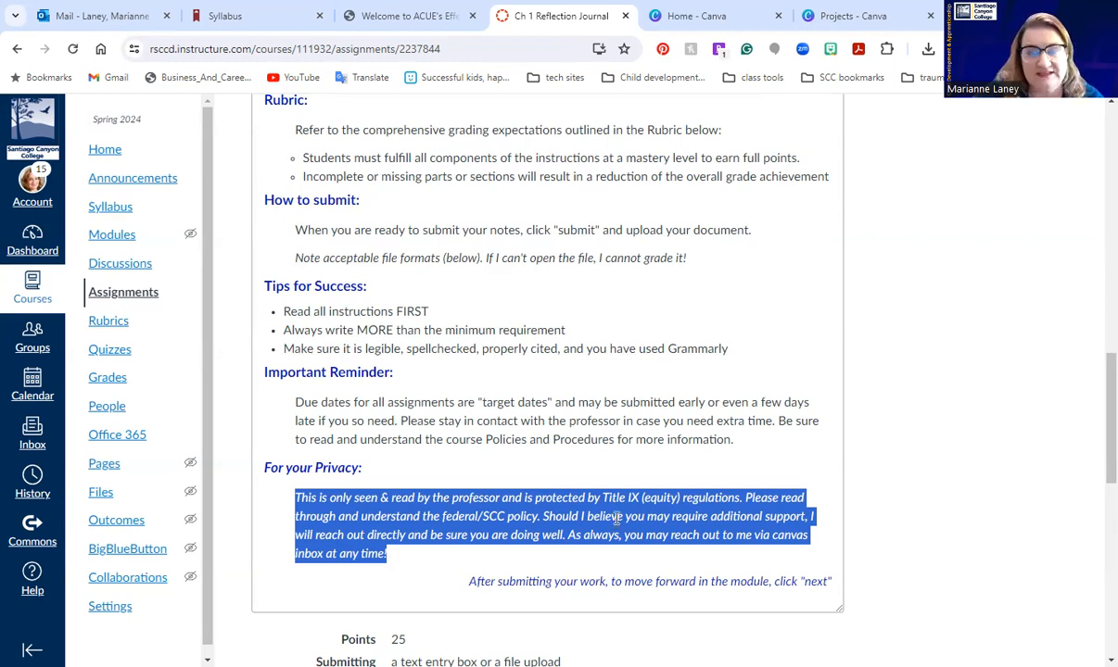
pyautogui.moveTo(598, 494)
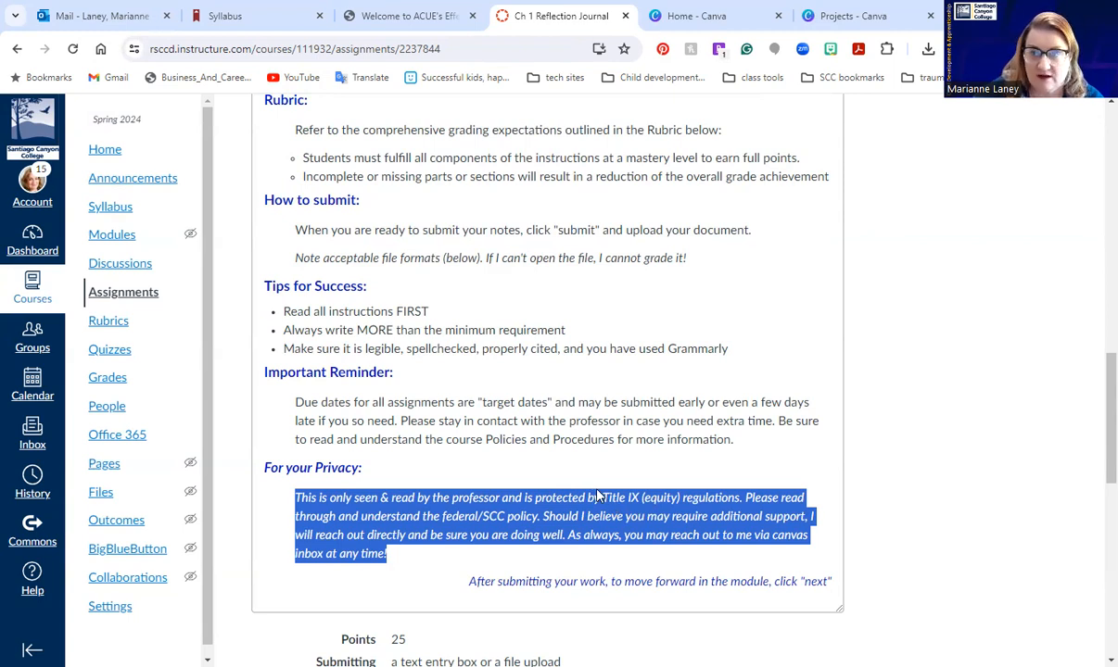
pyautogui.moveTo(749, 496)
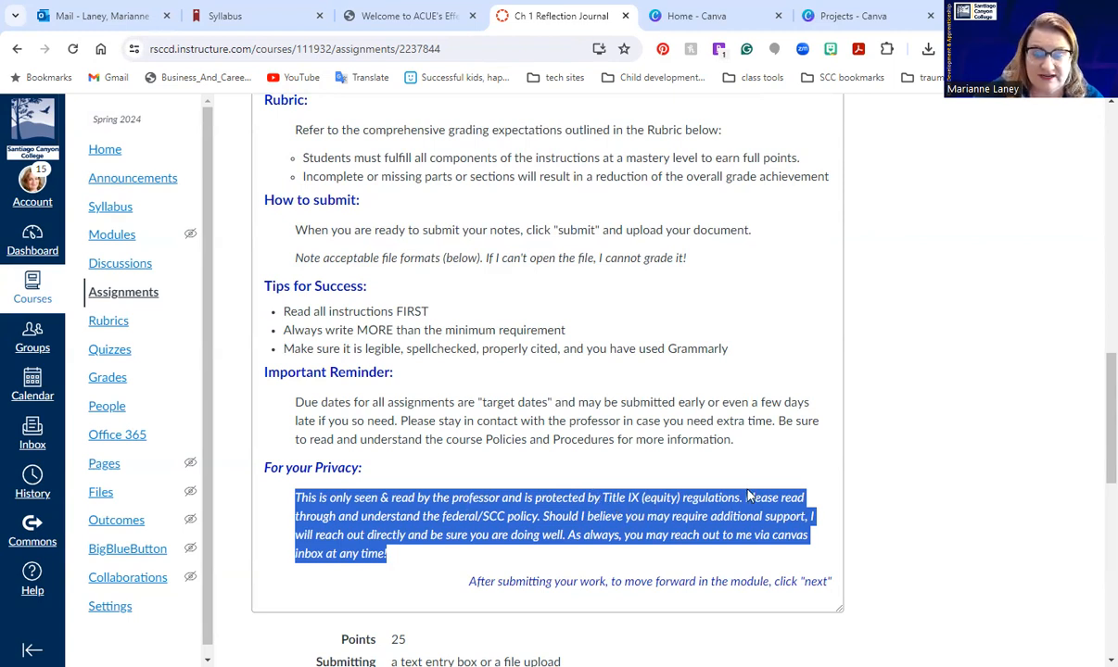
# - Scroll down to the 25 points and Feb 18 8pm due date, then back up toward Instructions
pyautogui.scroll(-3)
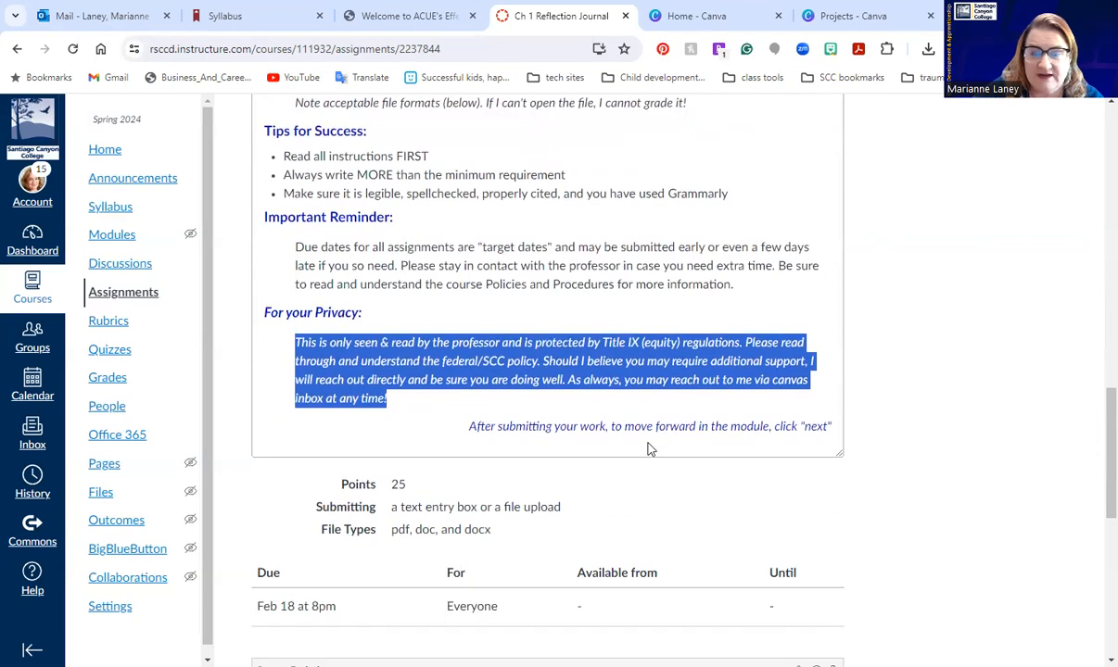
pyautogui.moveTo(686, 491)
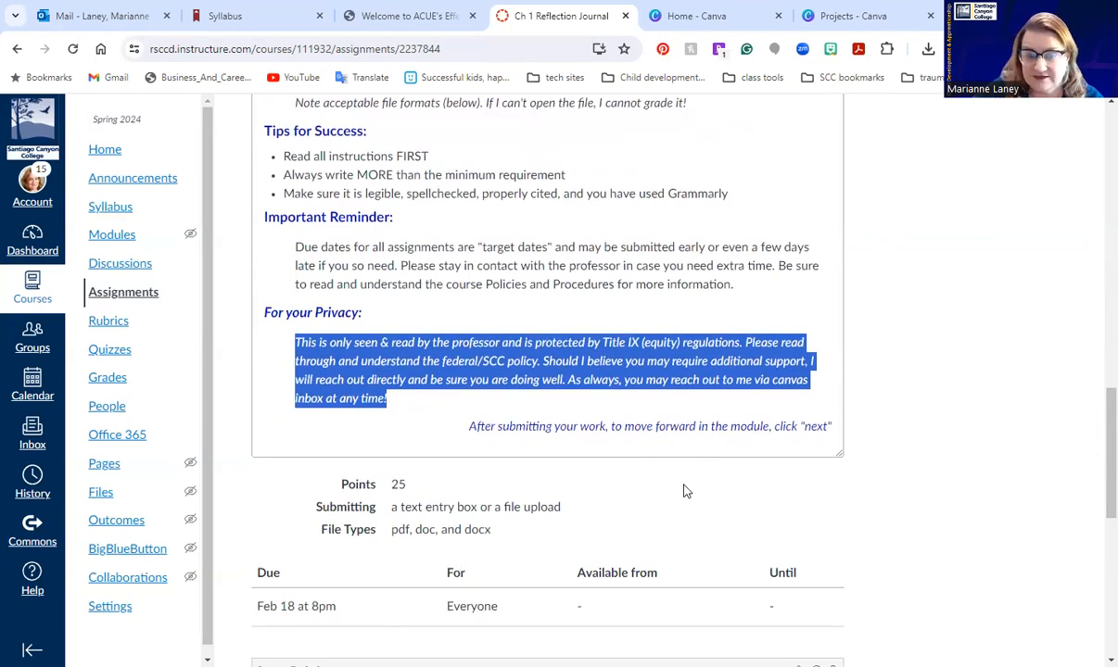
pyautogui.scroll(-3)
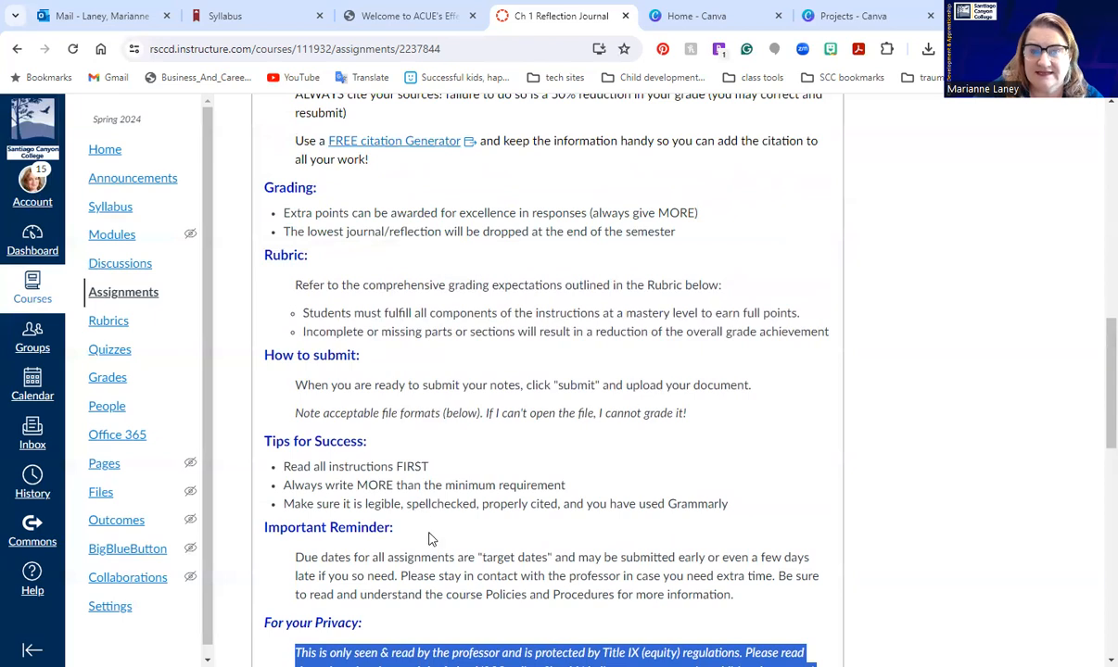
pyautogui.scroll(3)
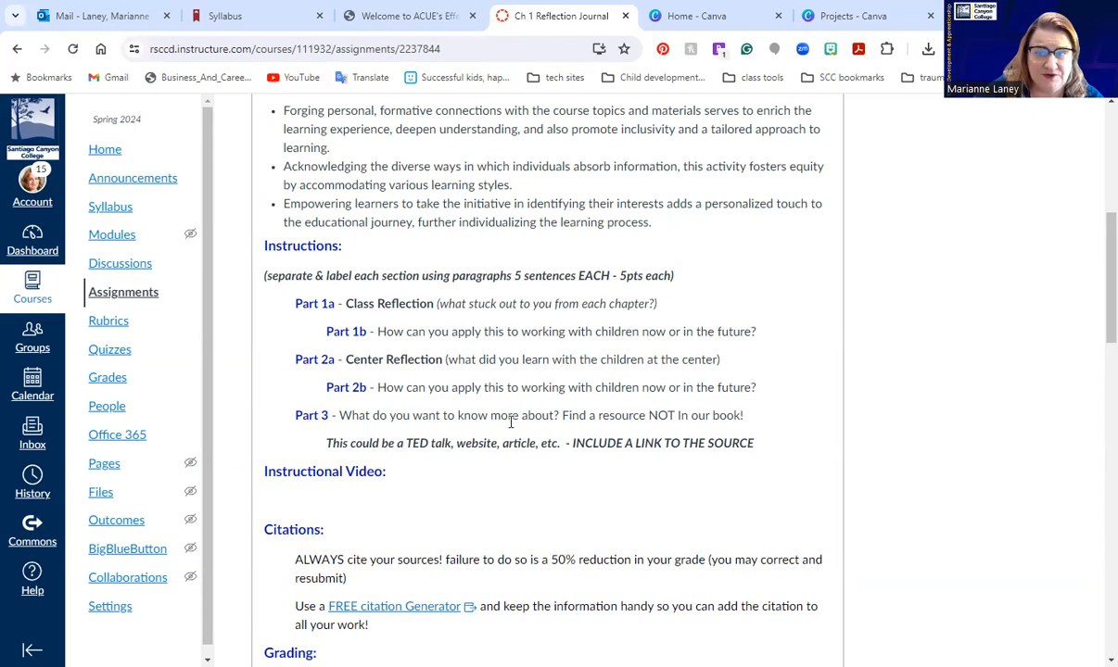
pyautogui.moveTo(499, 466)
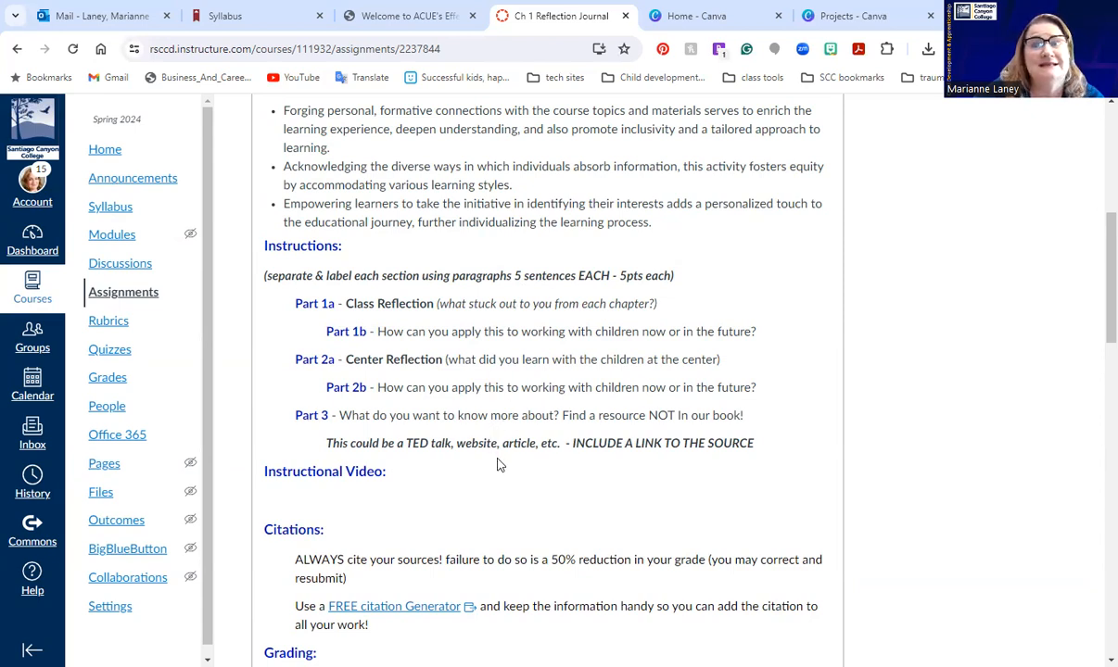
pyautogui.moveTo(495, 475)
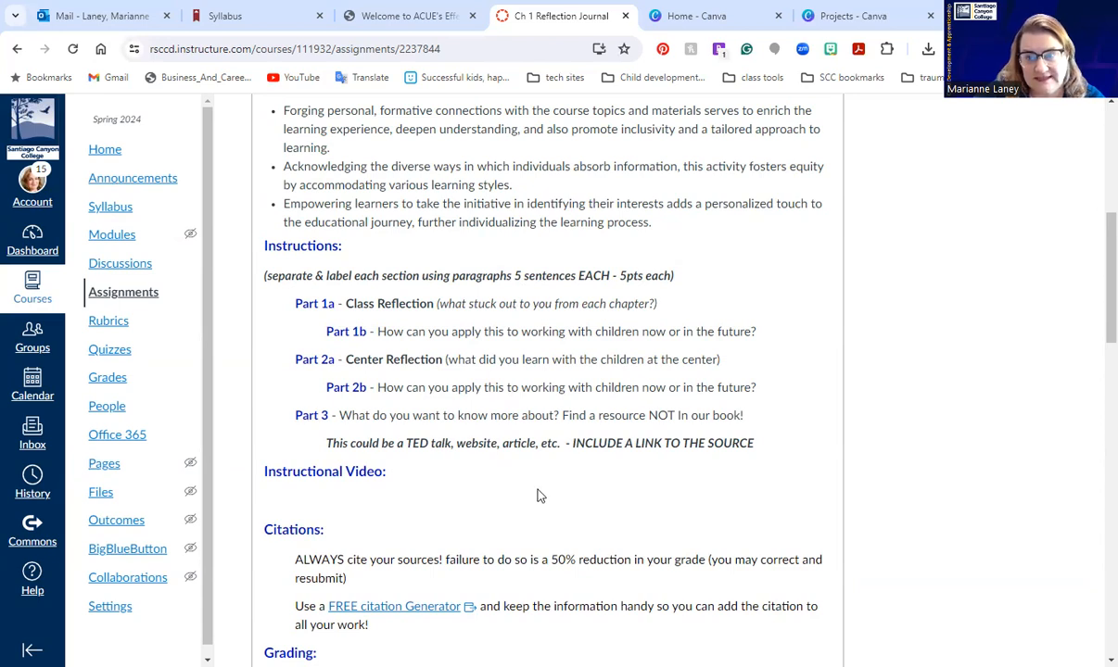
pyautogui.moveTo(1001, 139)
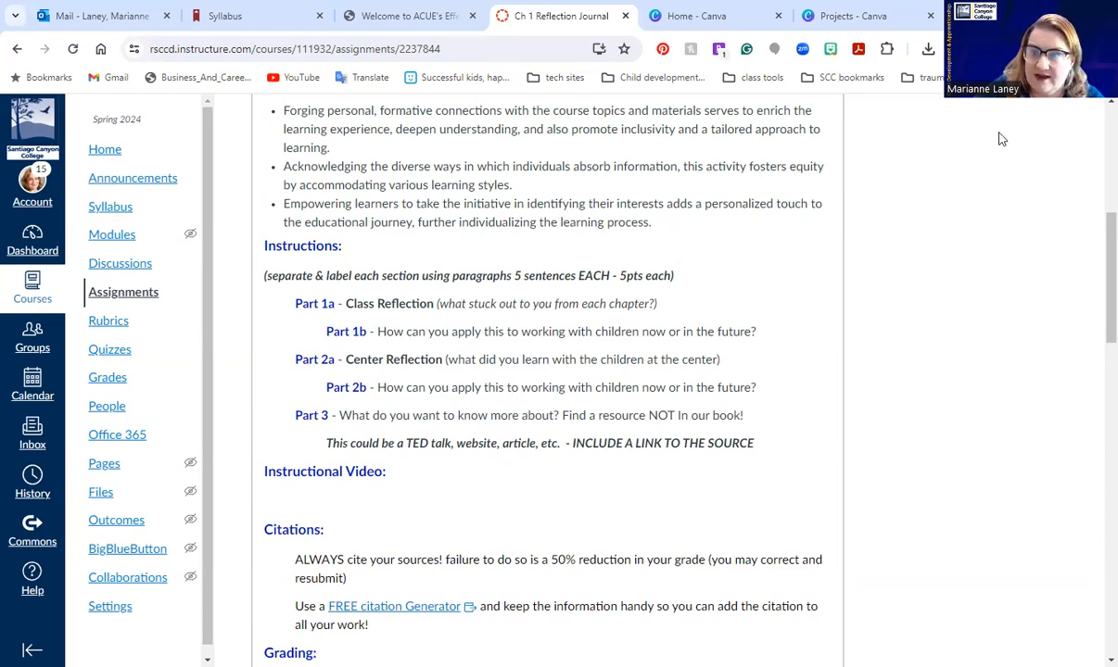